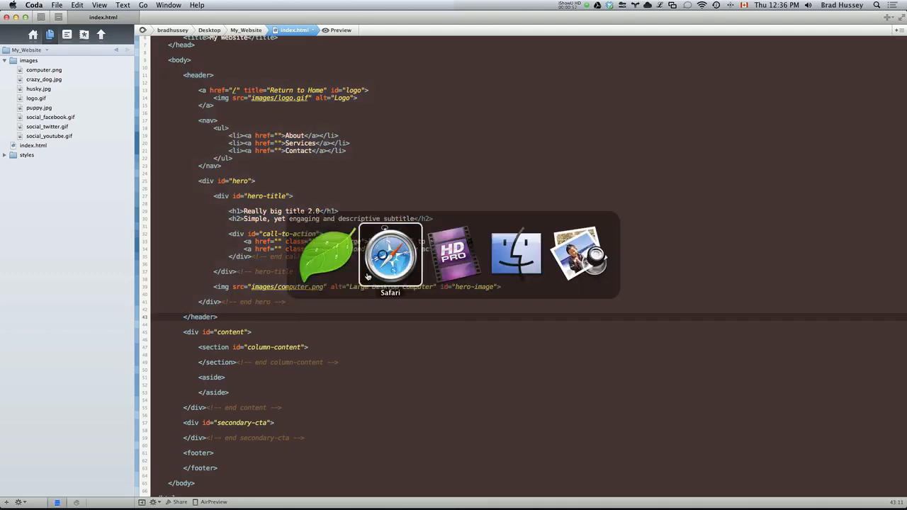
# - Insert blank lines around the content div, between the header and the secondary-cta div
pyautogui.click(391, 255)
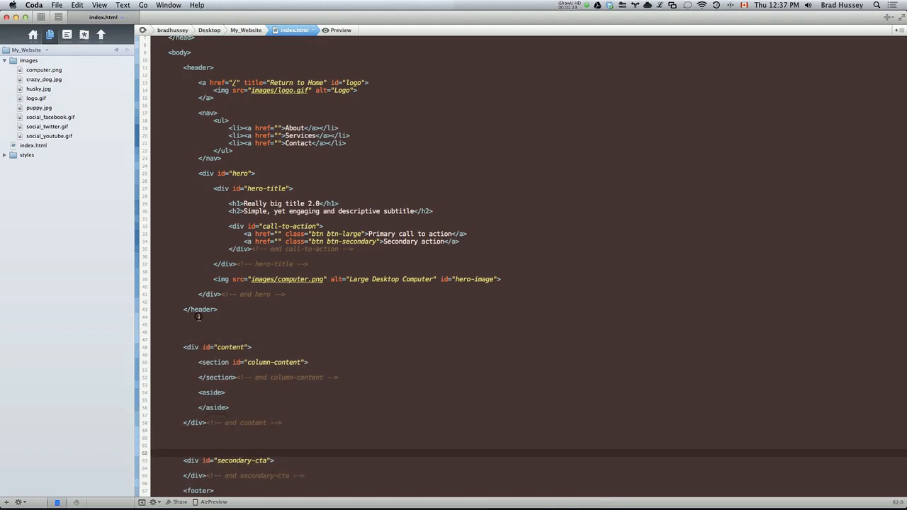
pyautogui.moveTo(198, 317); pyautogui.dragTo(312, 344)
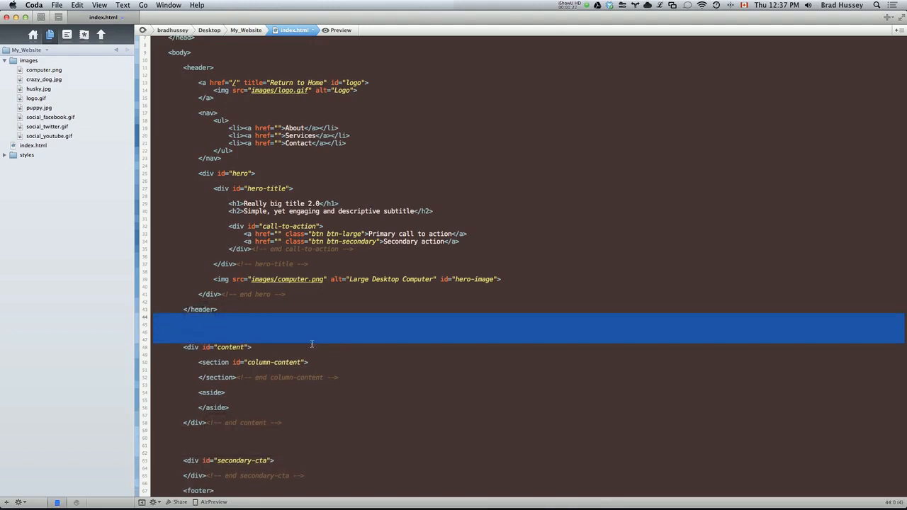
pyautogui.scroll(-3)
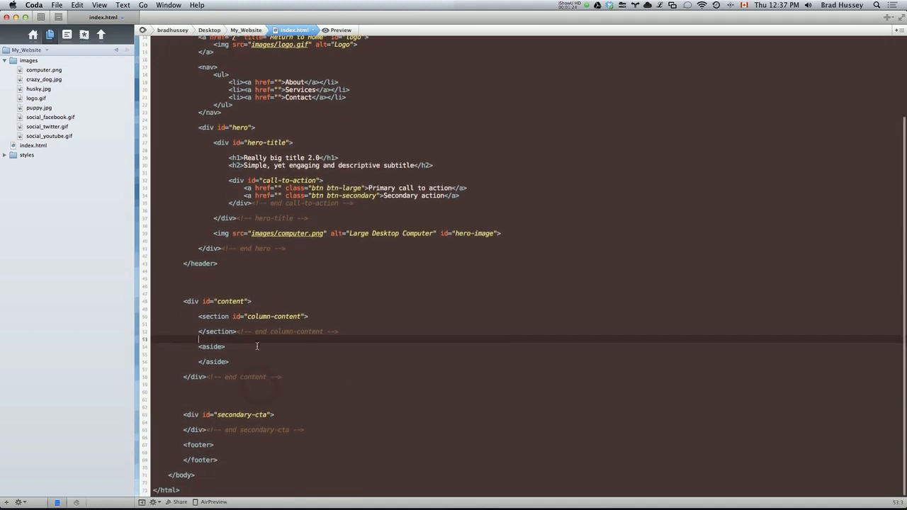
# - Type an h3 heading 'PSD to HTML5 &amp; CSS' on a new line in column-content
pyautogui.click(290, 324)
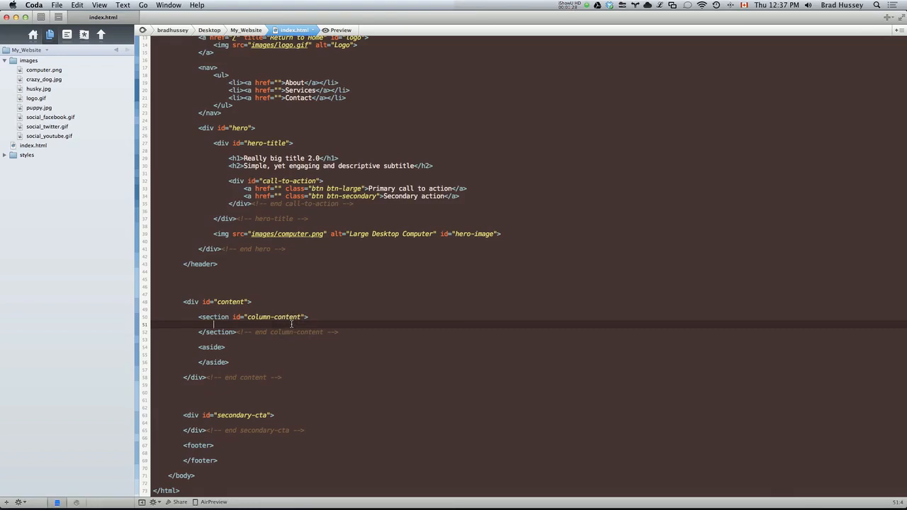
pyautogui.press('Return')
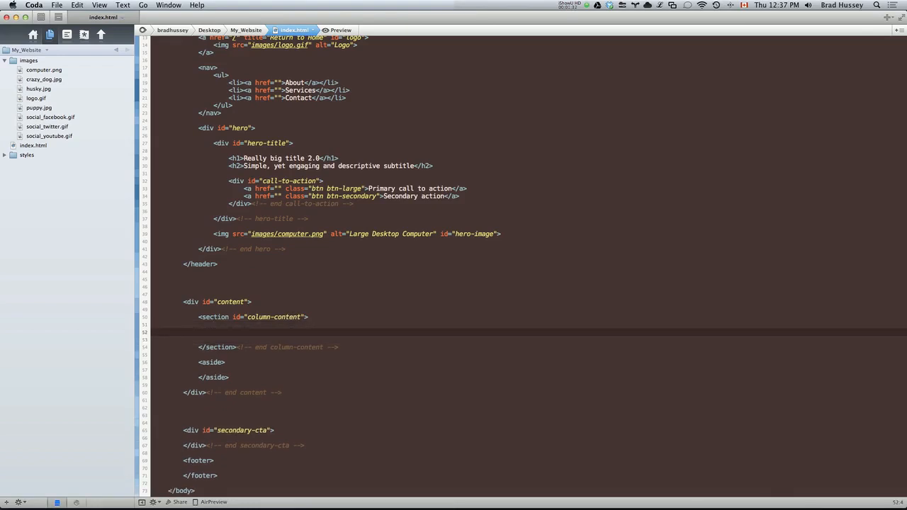
pyautogui.write('<h3></h3>')
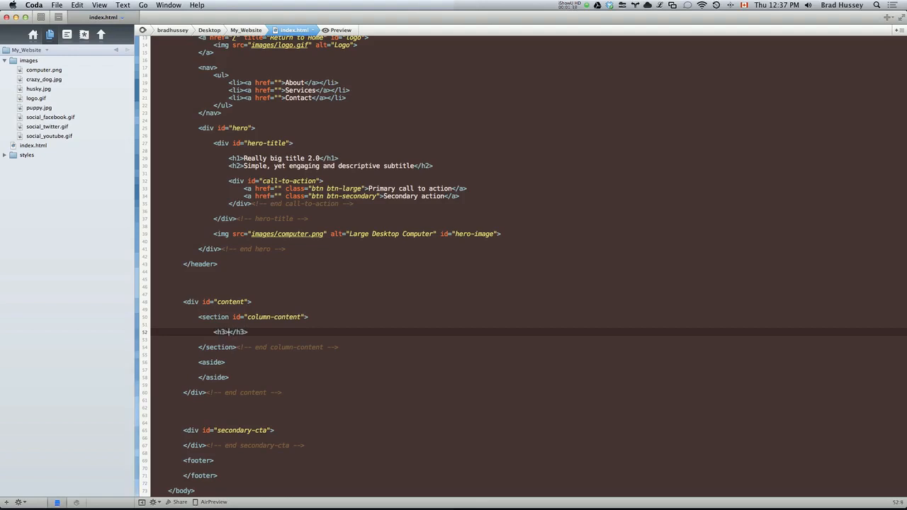
pyautogui.write('PSD to HTML5')
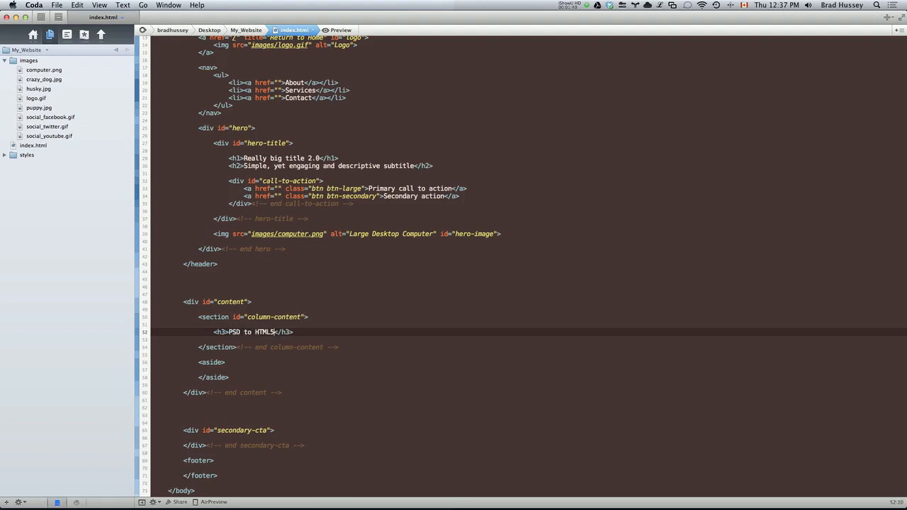
pyautogui.write('&amp; CSS3')
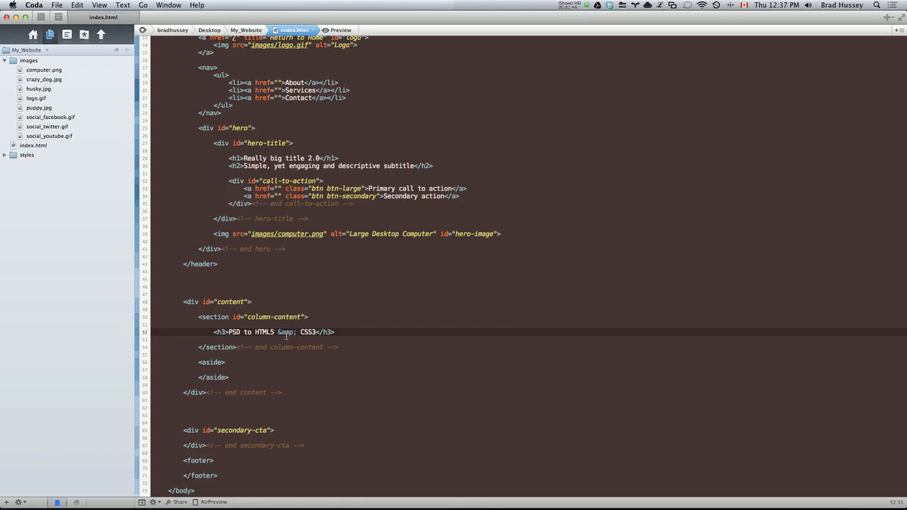
# - Rework the heading's ampersand entity, retyping it as '&' and then 'amp;'
pyautogui.doubleClick(285, 332)
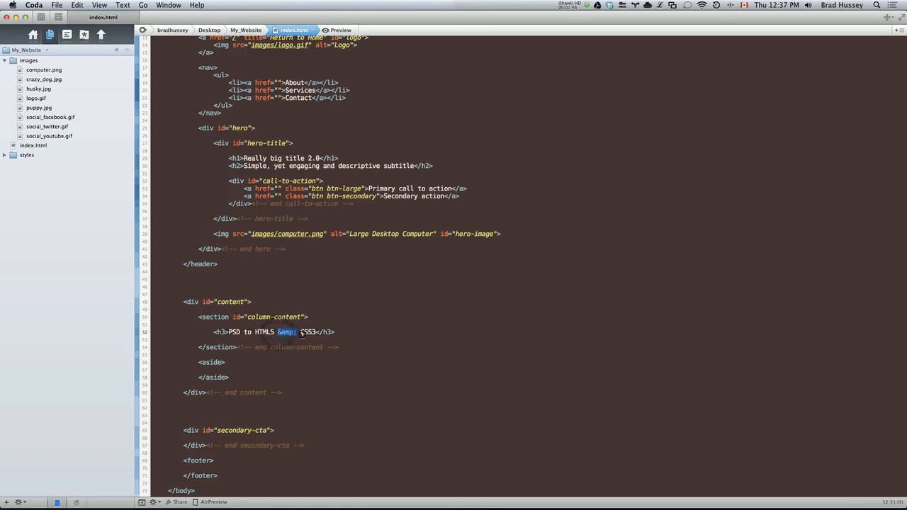
pyautogui.click(296, 332)
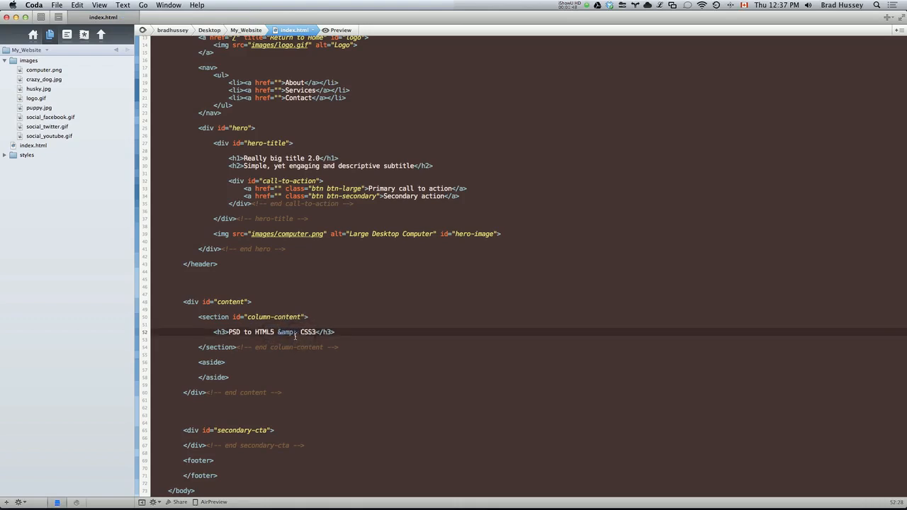
pyautogui.doubleClick(287, 332)
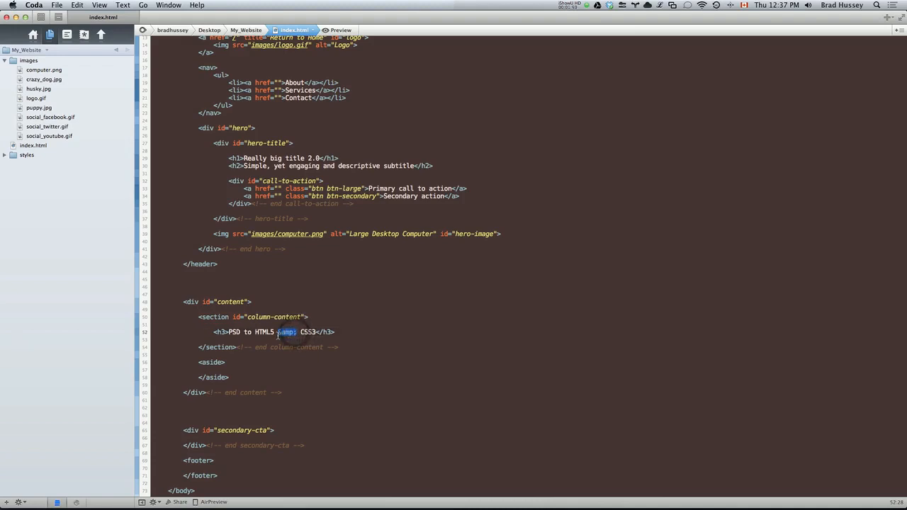
pyautogui.write('&')
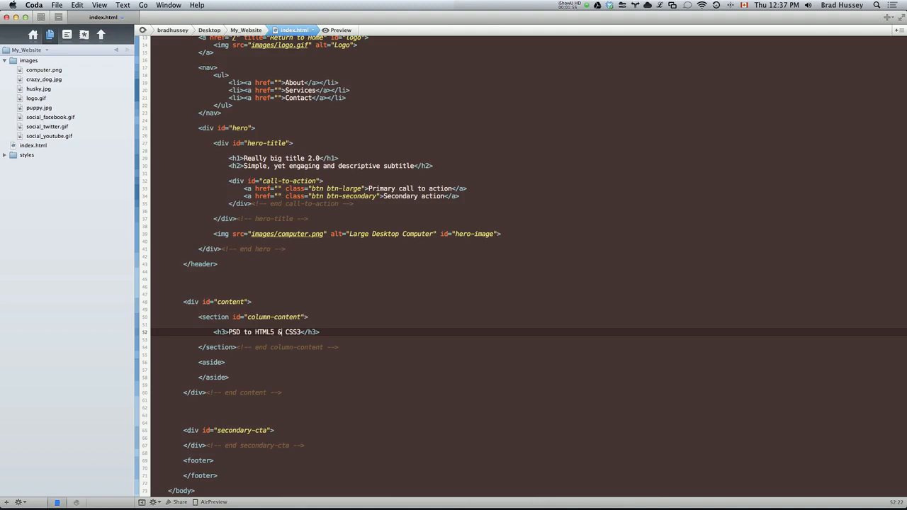
pyautogui.write('amp;')
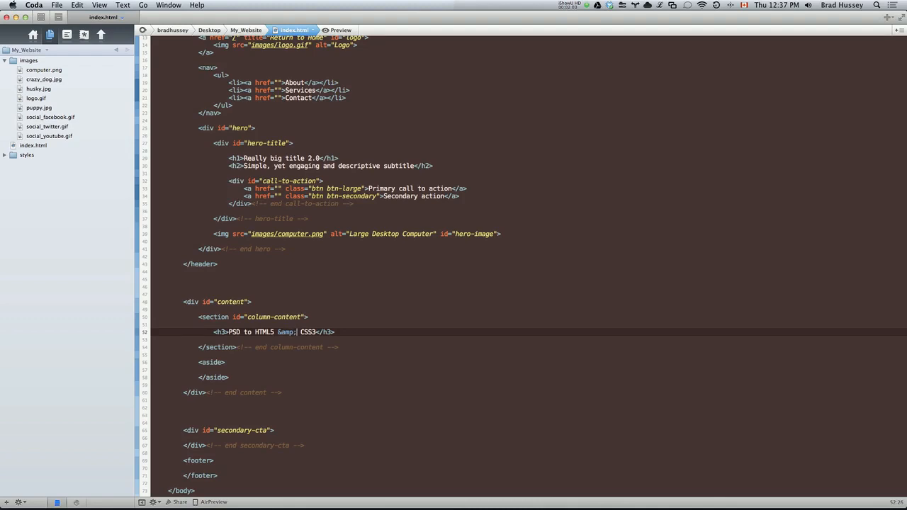
pyautogui.doubleClick(287, 331)
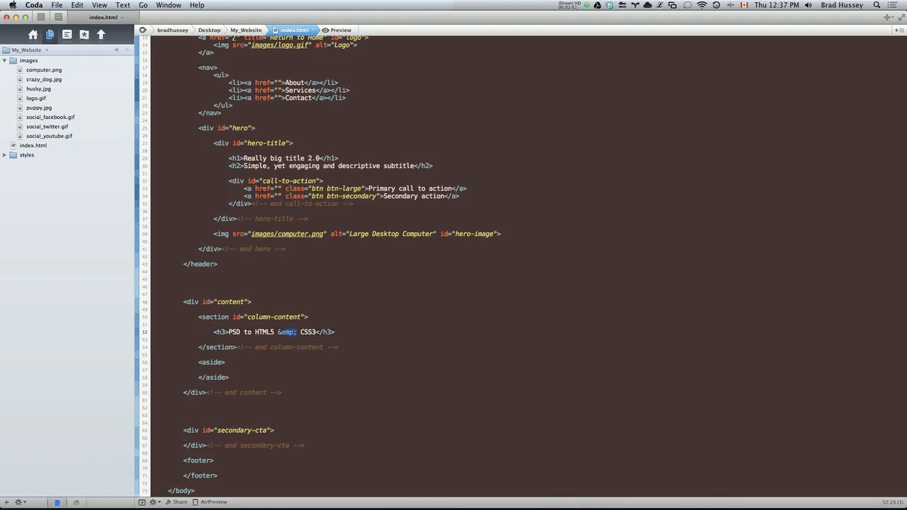
pyautogui.click(291, 332)
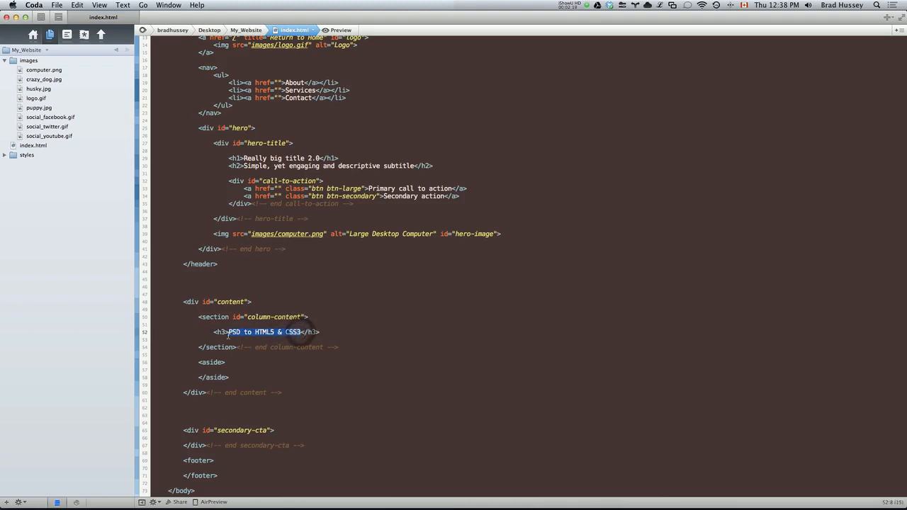
# - Encode the heading's ampersand as &amp; using Processing > Encode Entities
pyautogui.rightClick(264, 332)
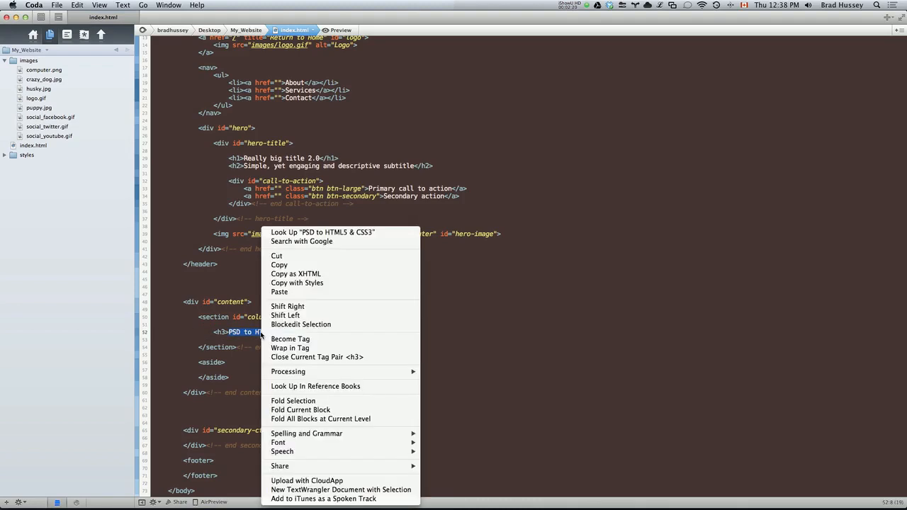
pyautogui.moveTo(288, 372)
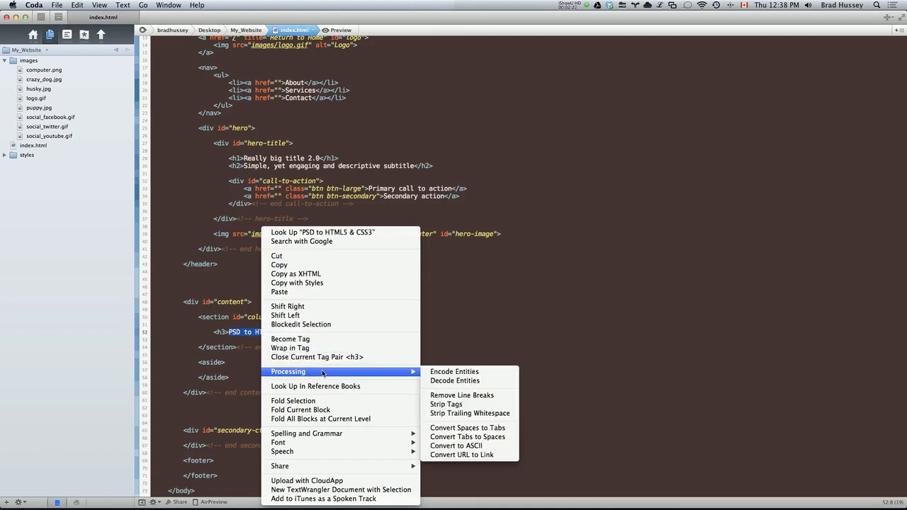
pyautogui.click(455, 371)
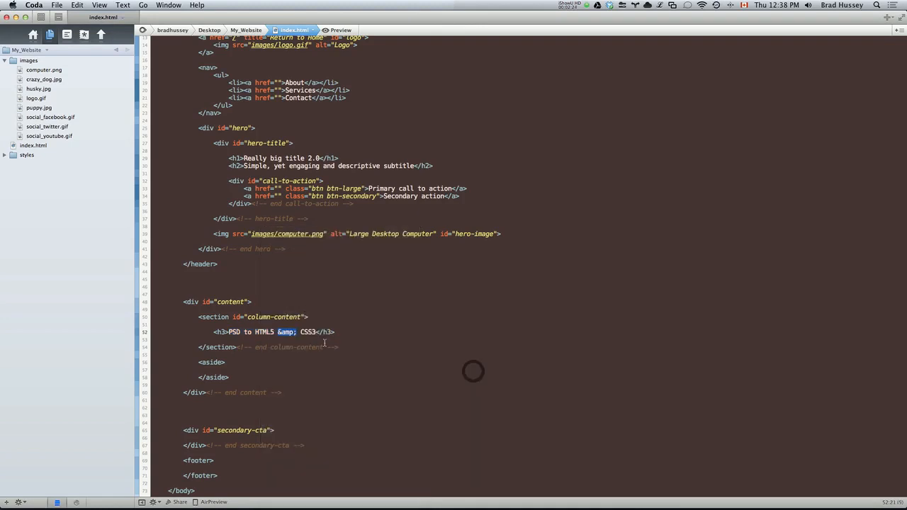
pyautogui.doubleClick(286, 333)
pyautogui.write('<p>Lorem ipsum dolor sit amet, consectetur adipisicing elit, sed do eiusmod tempor incididunt ut labore et dolore magna aliqua. Ut enim ad minim veniam.</p>')
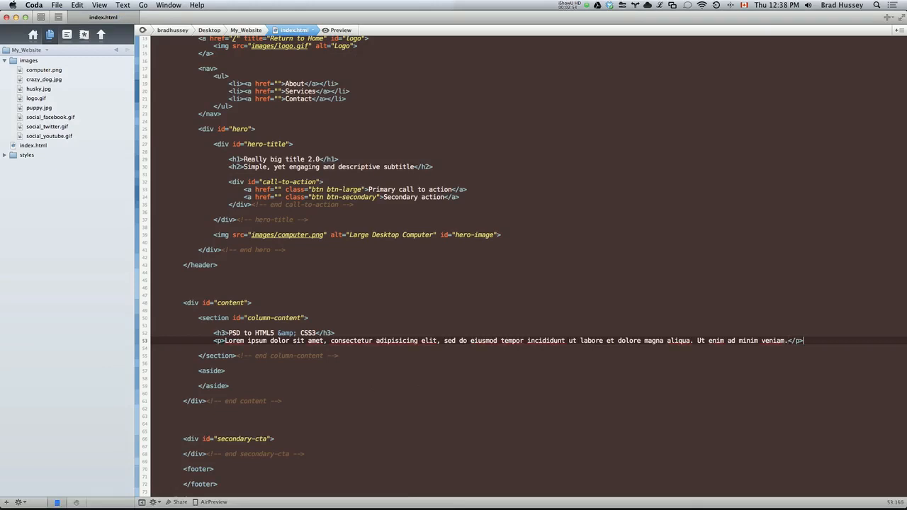
pyautogui.moveTo(376, 390)
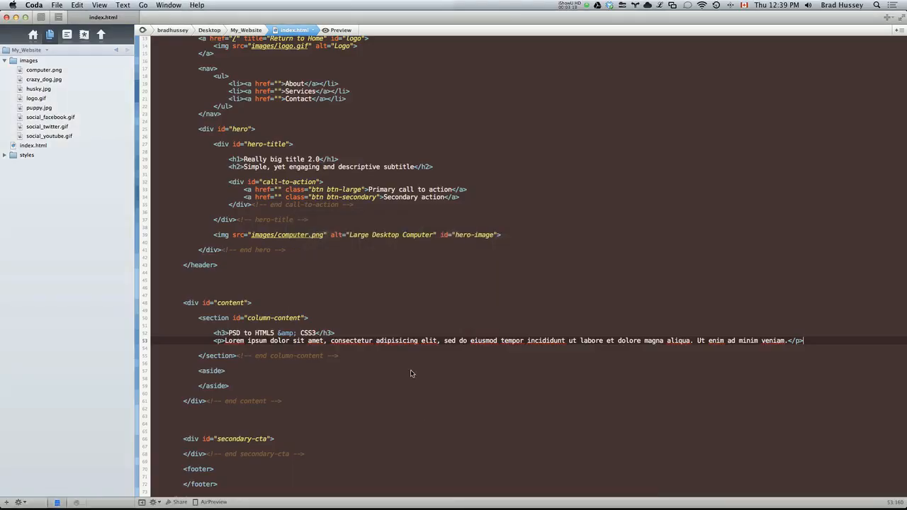
# - Add a div with class 'column' and an end column comment below the paragraph
pyautogui.press('return')
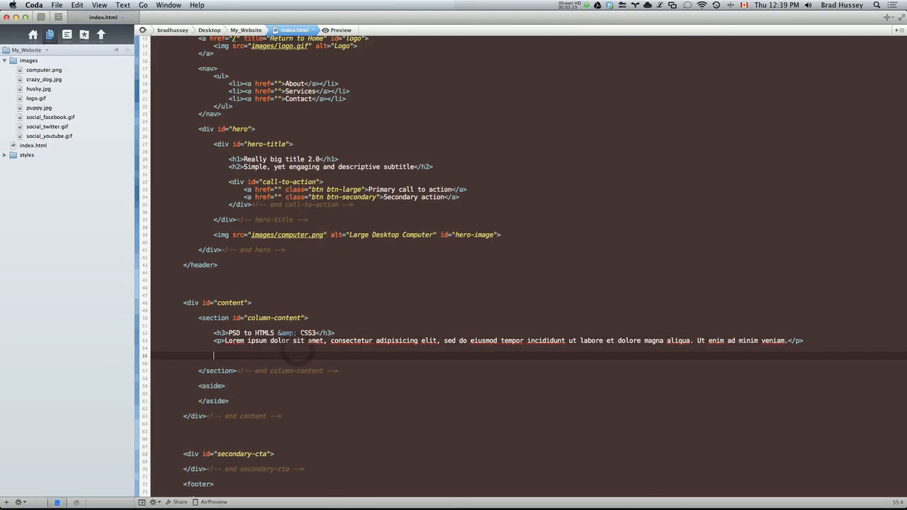
pyautogui.write('<div>')
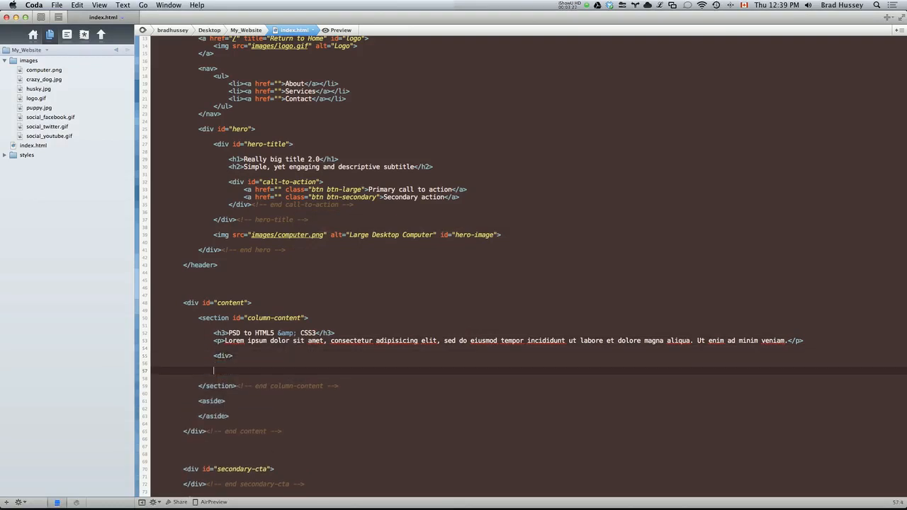
pyautogui.write('class=""')
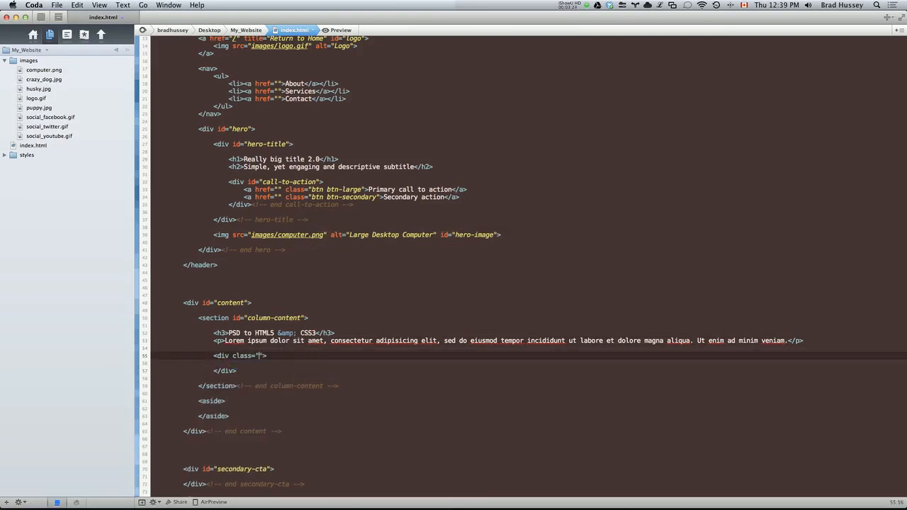
pyautogui.write('column')
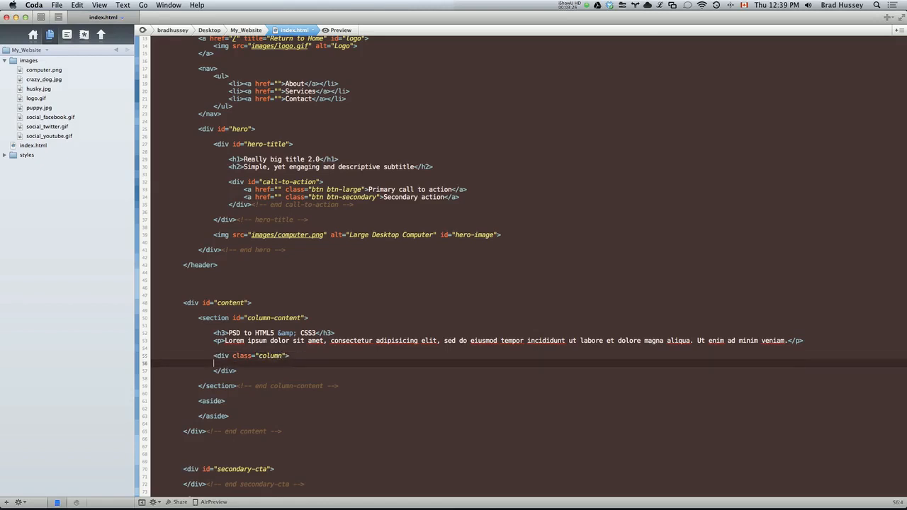
pyautogui.write('<!-- end co')
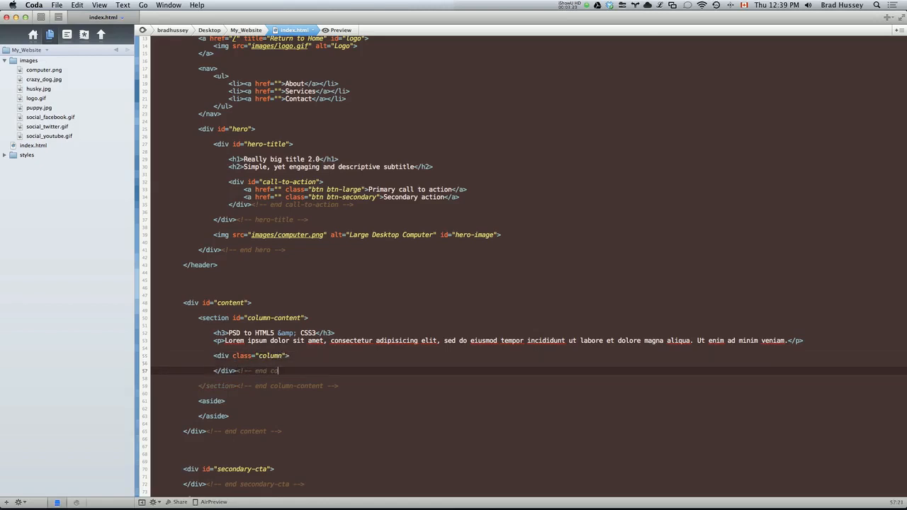
pyautogui.press('Return')
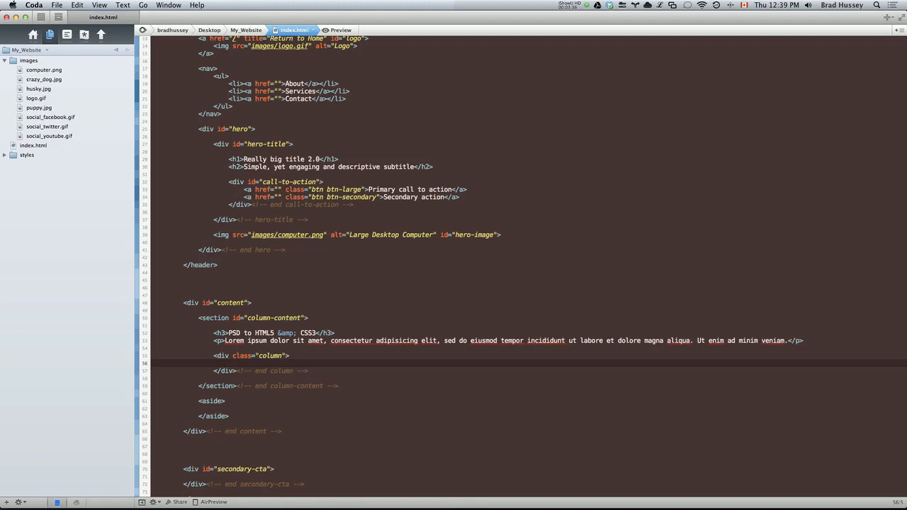
pyautogui.write('<img')
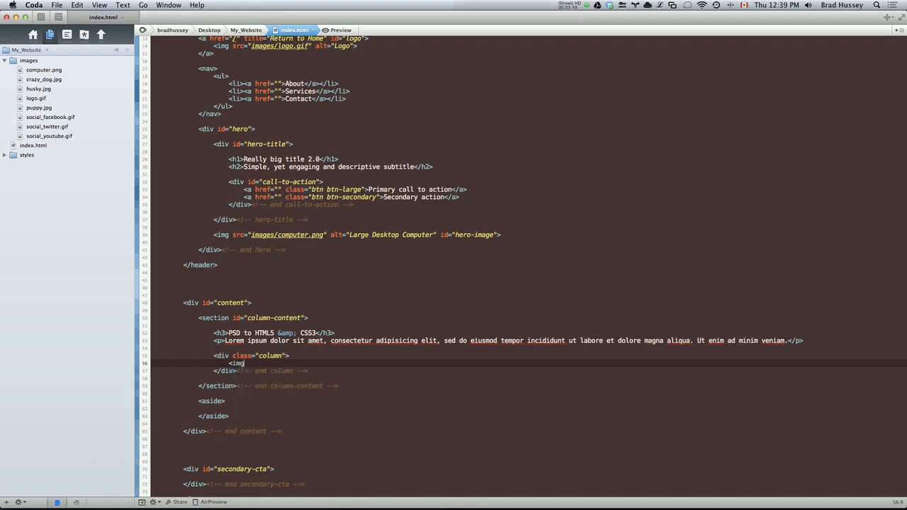
# - Give the img tag an images/ puppy .jpg source and 'A cute puppy' alt text
pyautogui.write('src="images/')
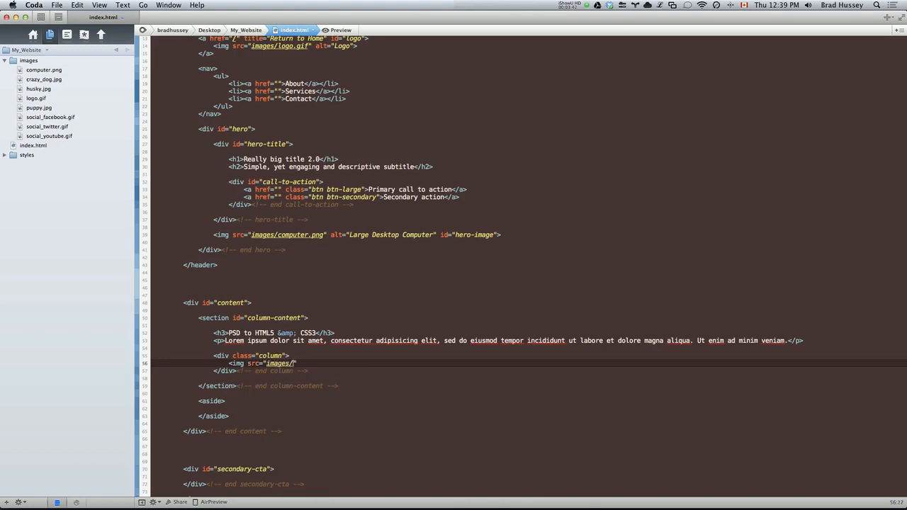
pyautogui.write('cut')
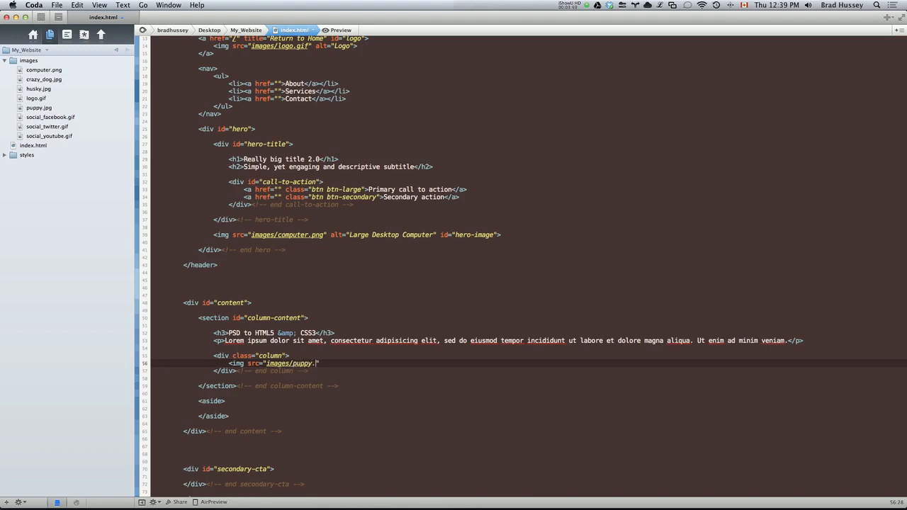
pyautogui.write('.jpg" alt="')
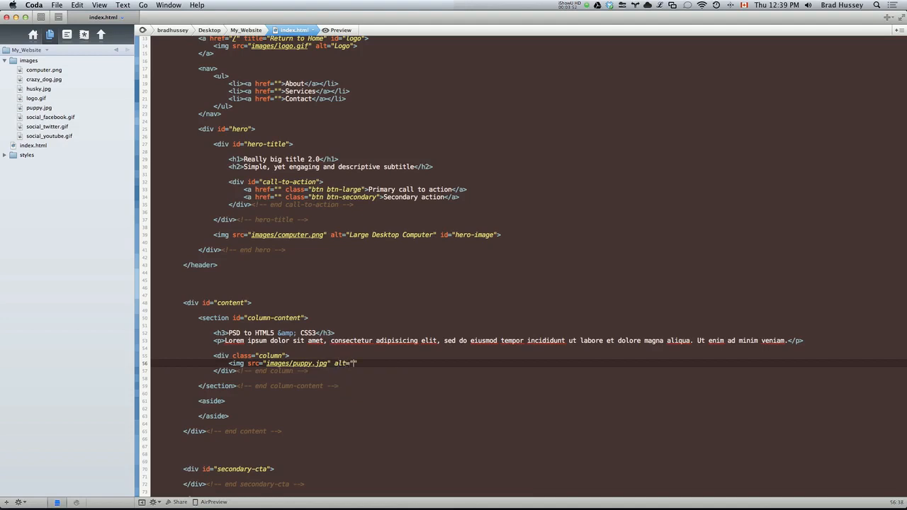
pyautogui.write('A c')
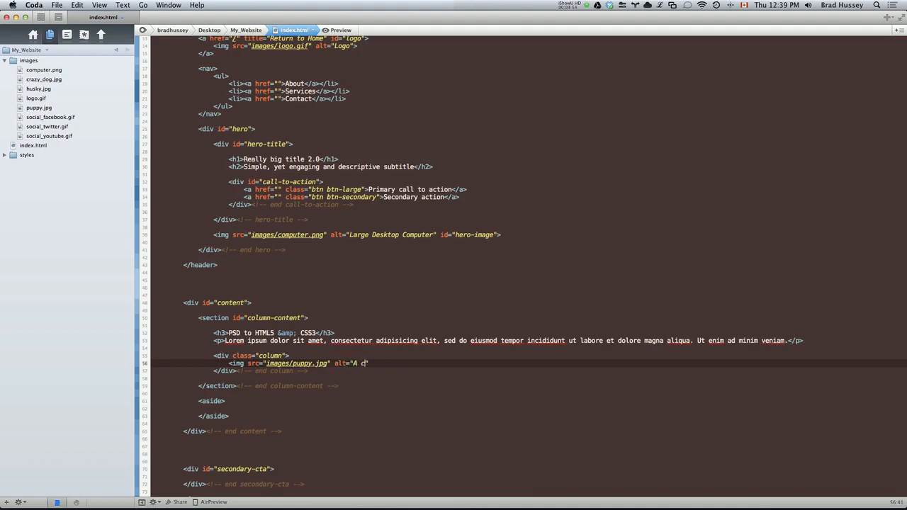
pyautogui.write('ute puppy')
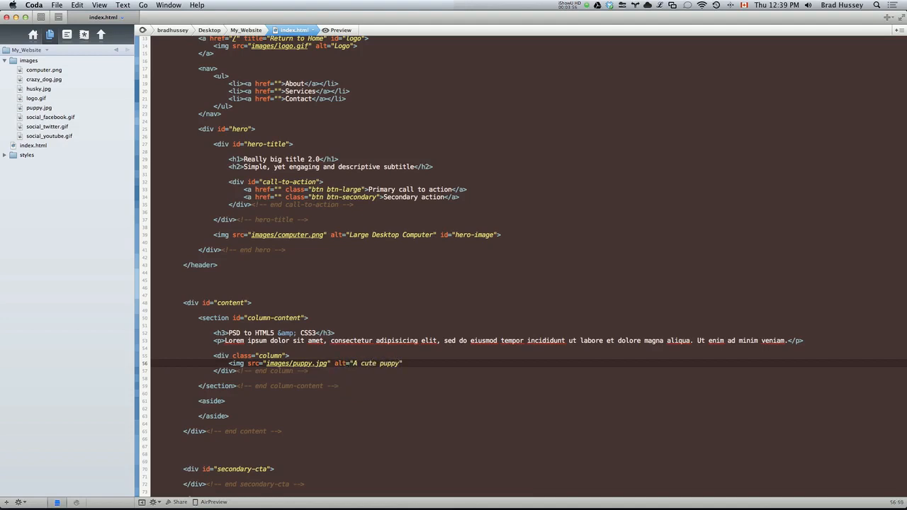
pyautogui.write('looking into the camera')
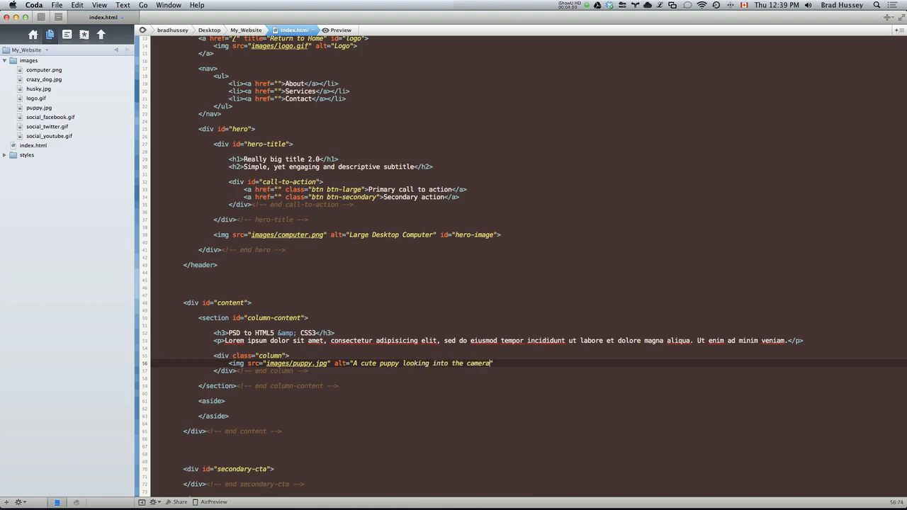
pyautogui.write('">')
pyautogui.write('<h4>')
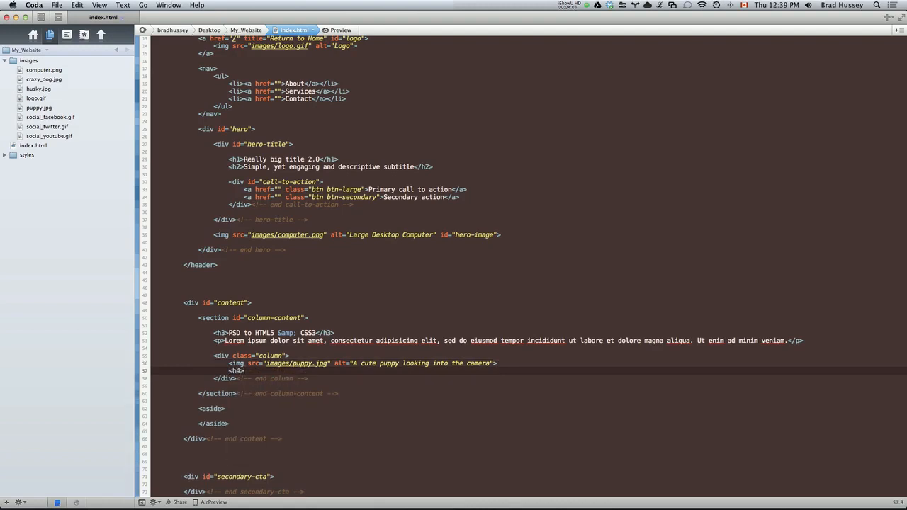
pyautogui.write('</div>')
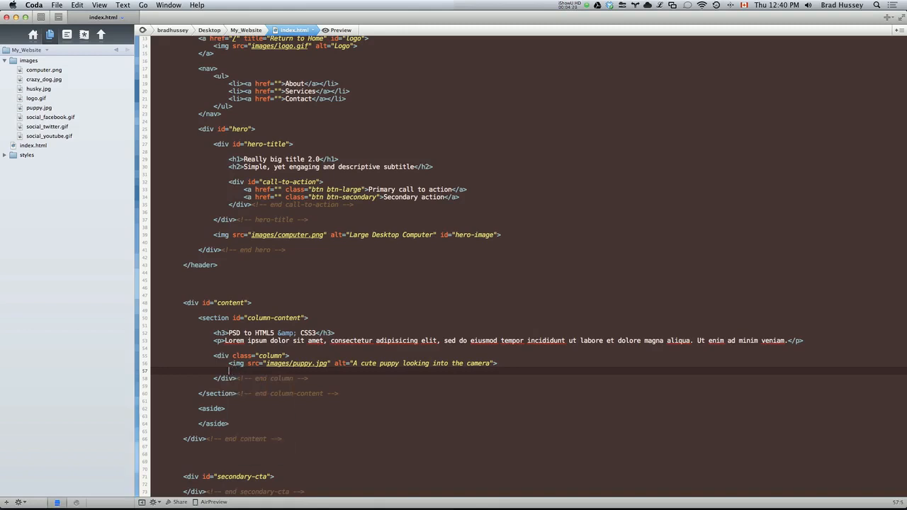
# - Add an h4 heading reading 'A Cute Puppy!' inside the column
pyautogui.write('<h4.')
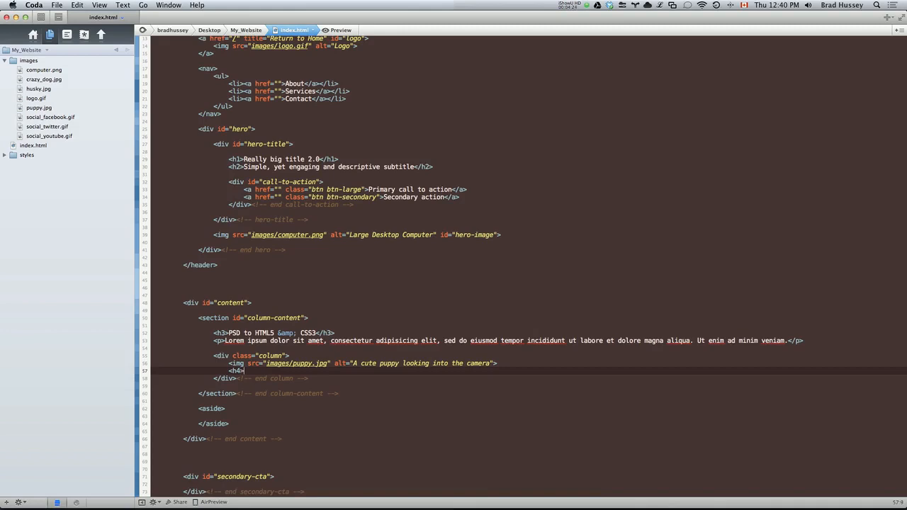
pyautogui.write('</h4>')
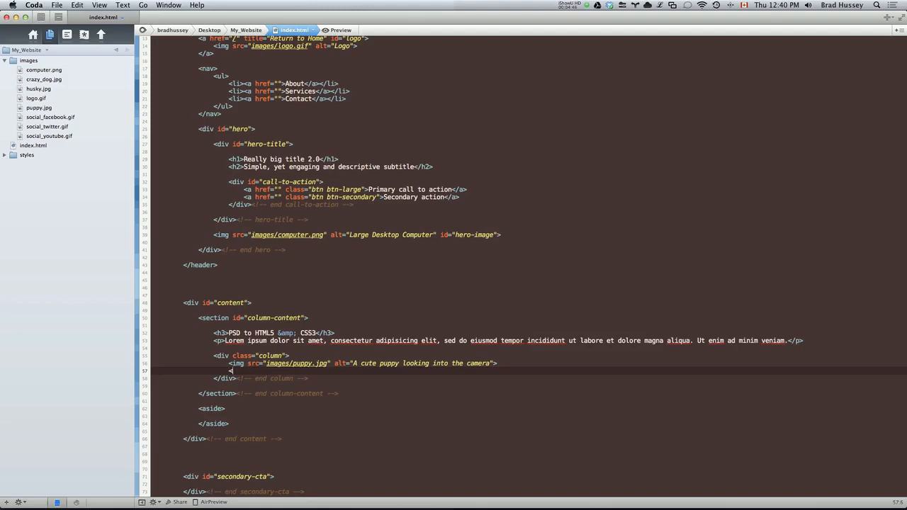
pyautogui.write('<h4></h4>')
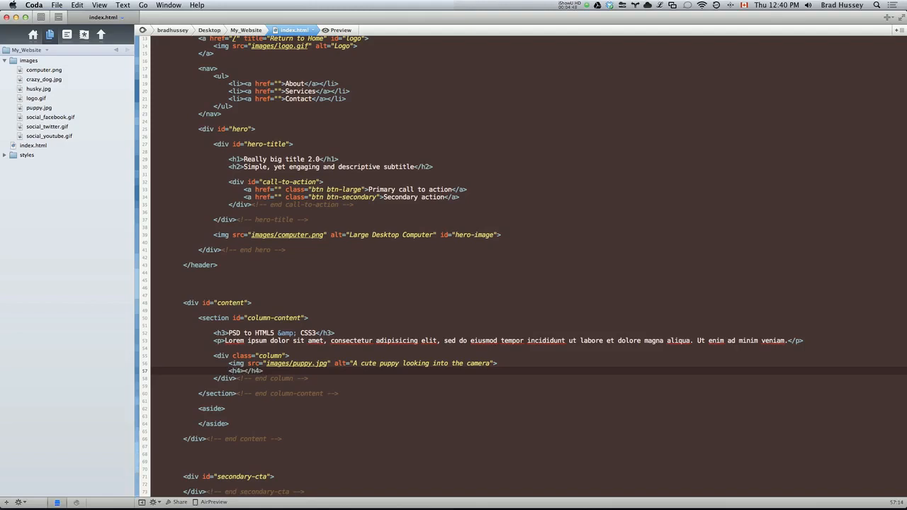
pyautogui.write('A Cute Puppy!')
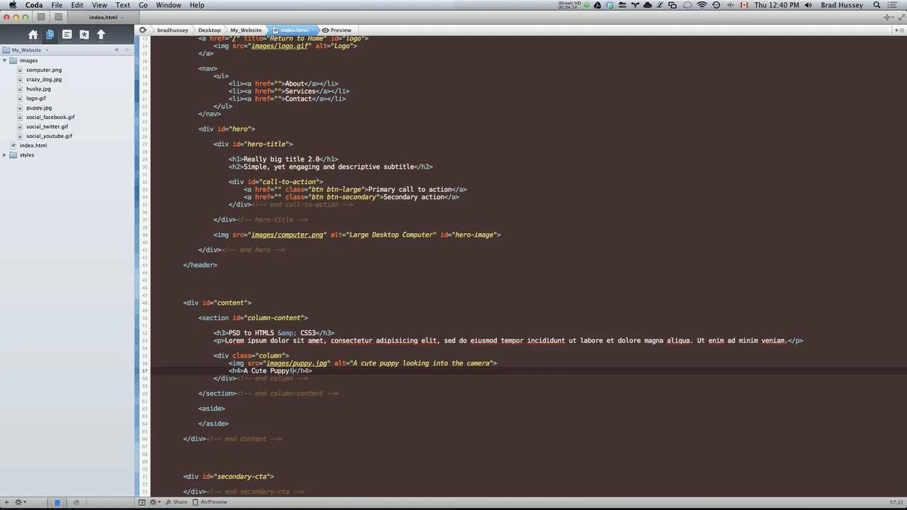
pyautogui.press('return')
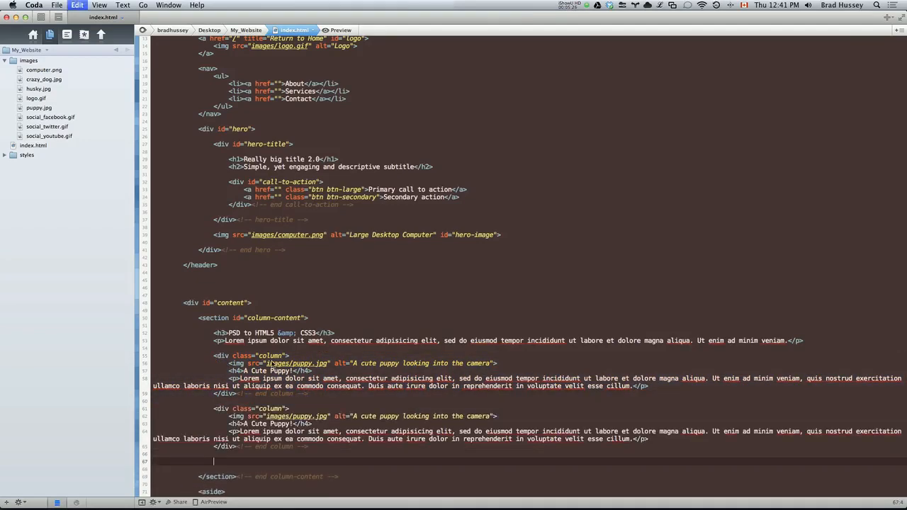
# - Scroll the Safari preview to check the puppy image, heading and paragraph
pyautogui.scroll(-3)
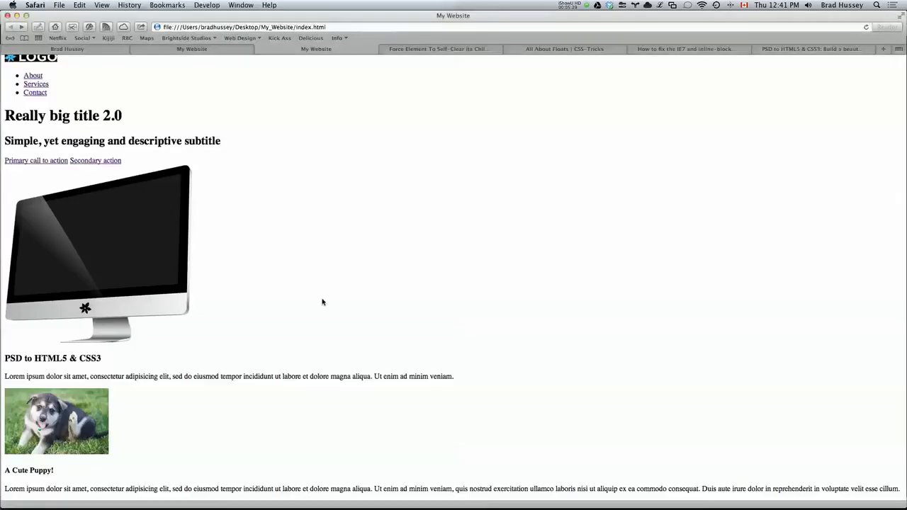
pyautogui.scroll(-3)
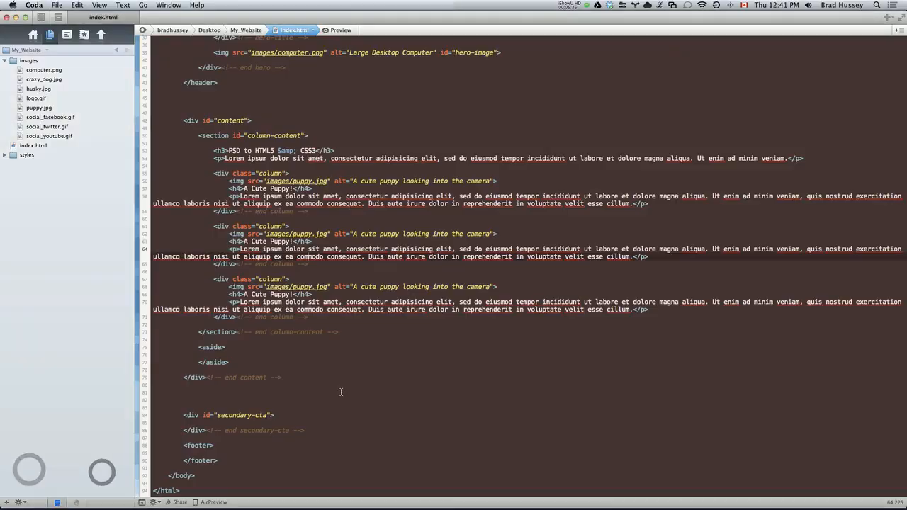
# - Set the second column's alt text to 'A crazy dog playing in the leaves'
pyautogui.doubleClick(300, 234)
pyautogui.write('crazy_dog')
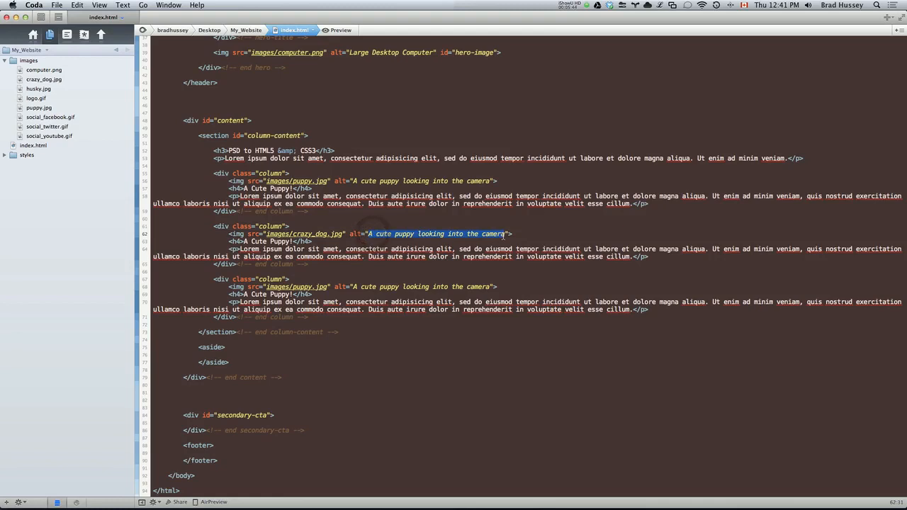
pyautogui.write('A crazy')
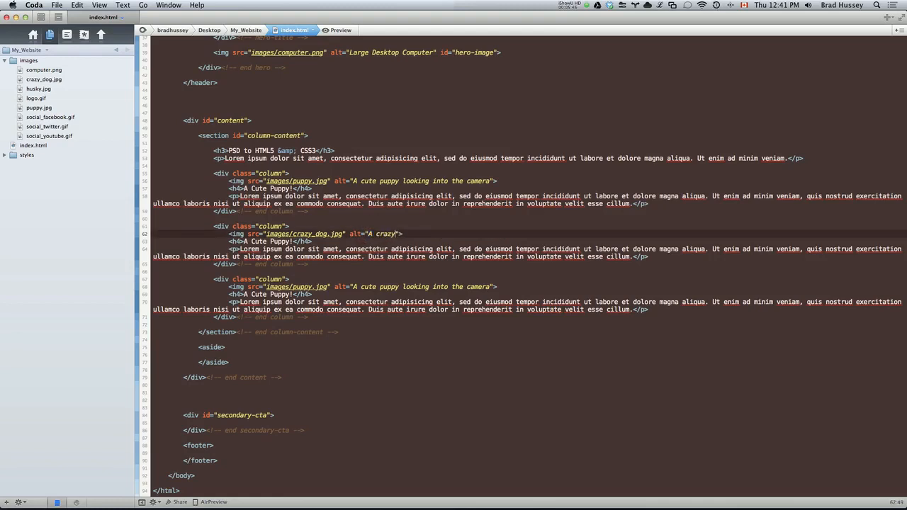
pyautogui.write('dog play')
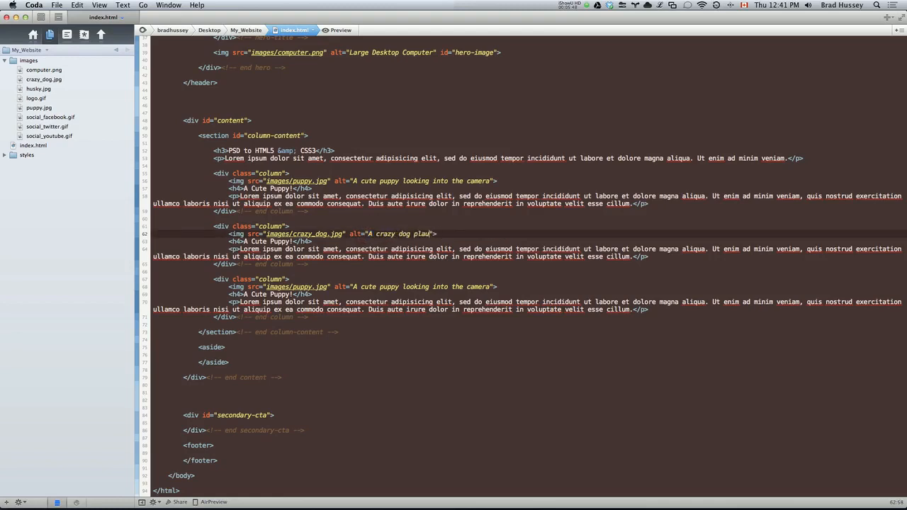
pyautogui.write('ying in')
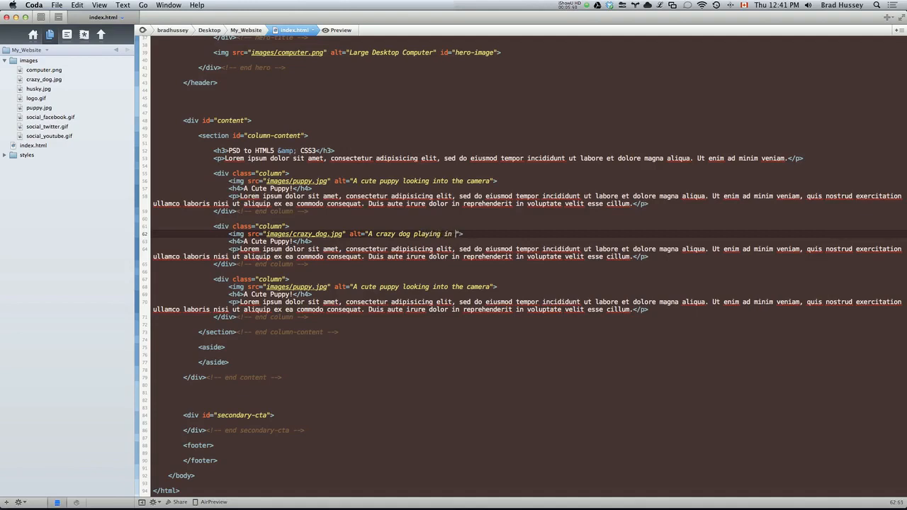
pyautogui.write('the leaves')
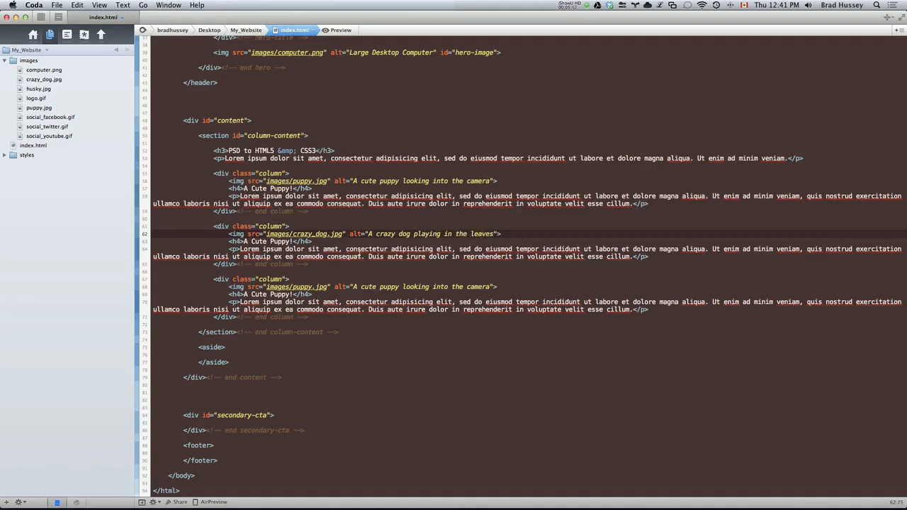
# - Change the 'Puppy' heading word and type alt text ending 'off into the distance'
pyautogui.doubleClick(268, 241)
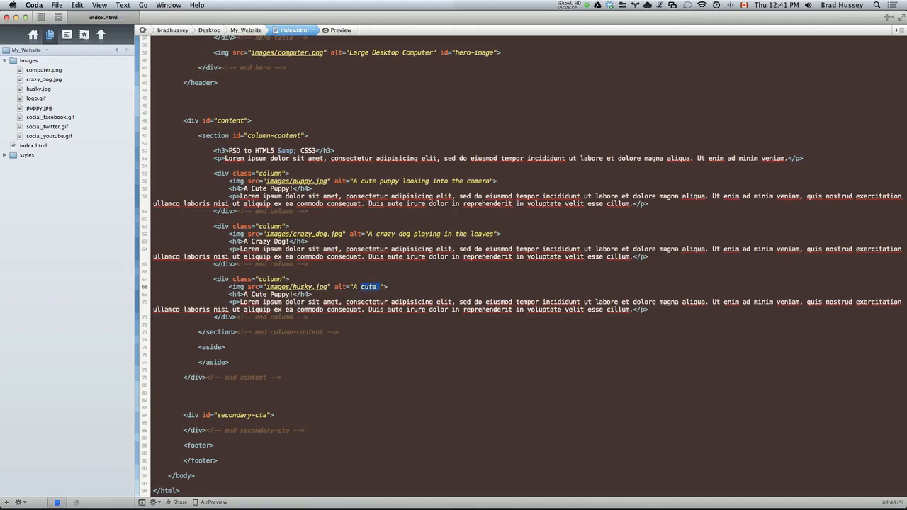
pyautogui.write('beautiful')
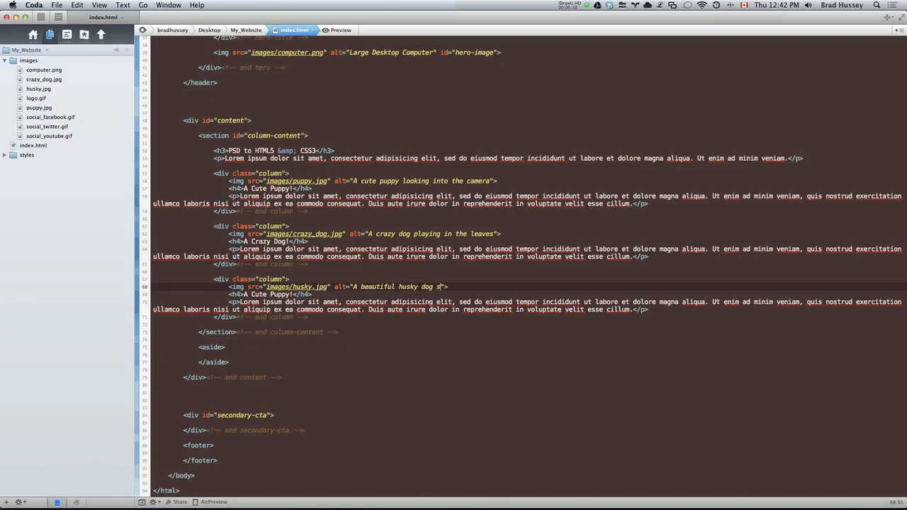
pyautogui.write('taring off into t')
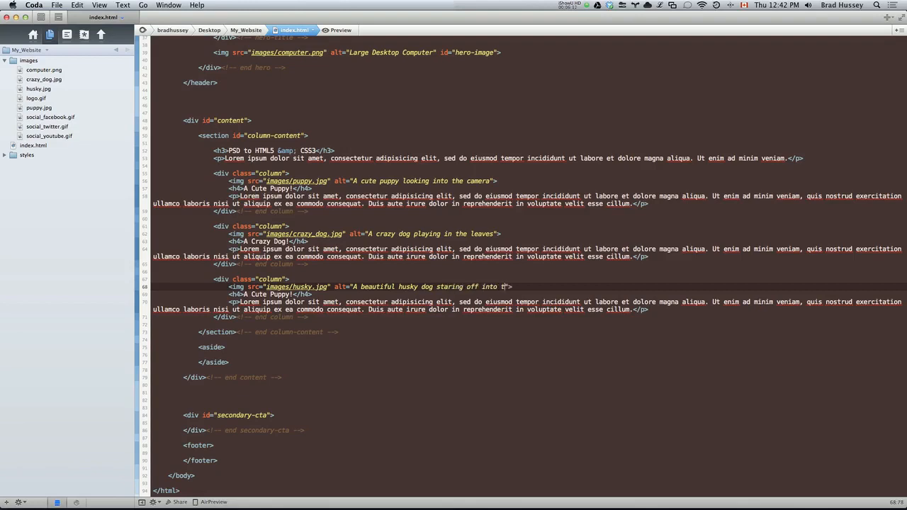
pyautogui.write('he distance')
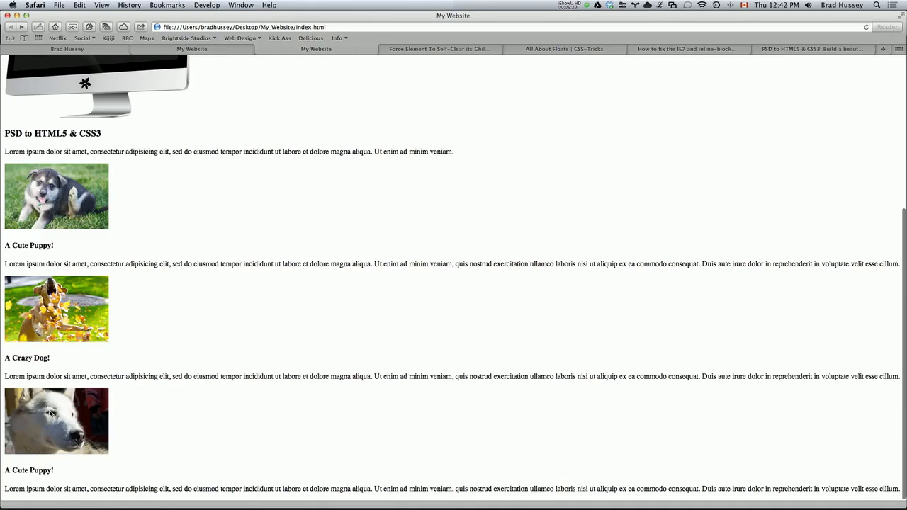
pyautogui.moveTo(220, 325)
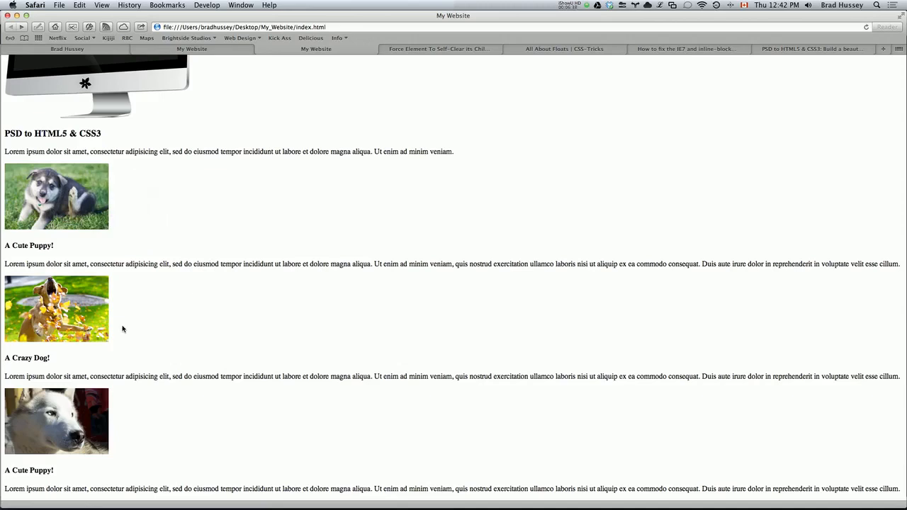
pyautogui.moveTo(211, 292)
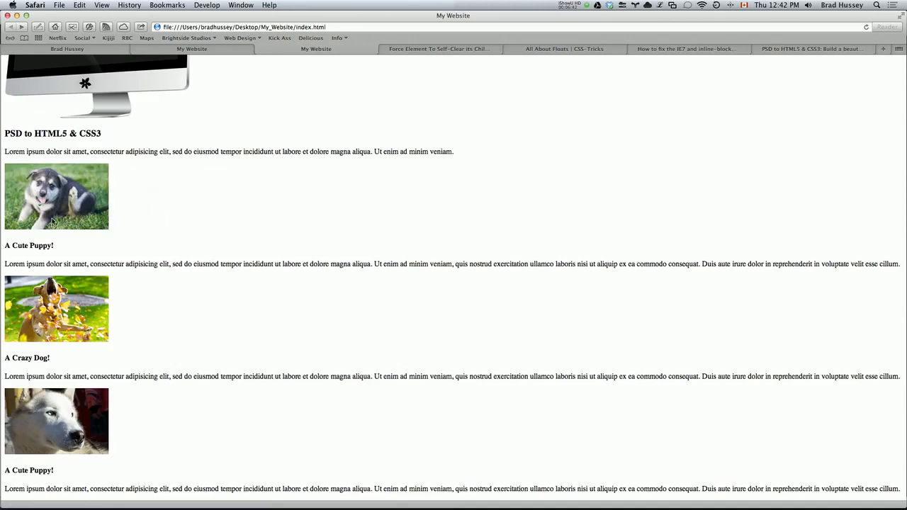
pyautogui.moveTo(99, 228)
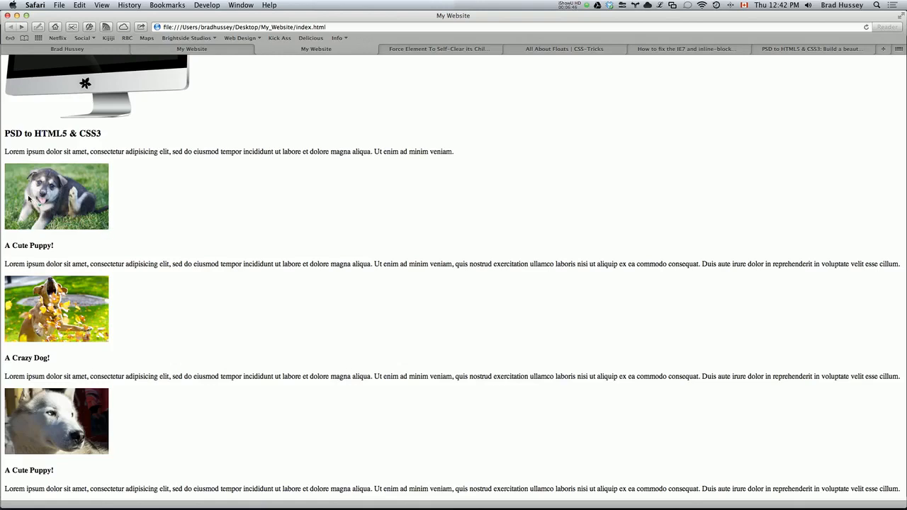
pyautogui.moveTo(108, 227)
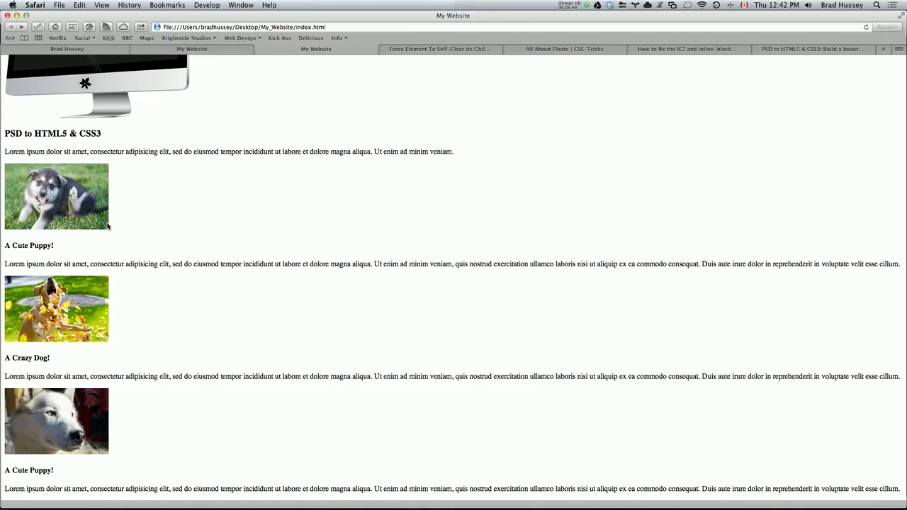
pyautogui.moveTo(202, 215)
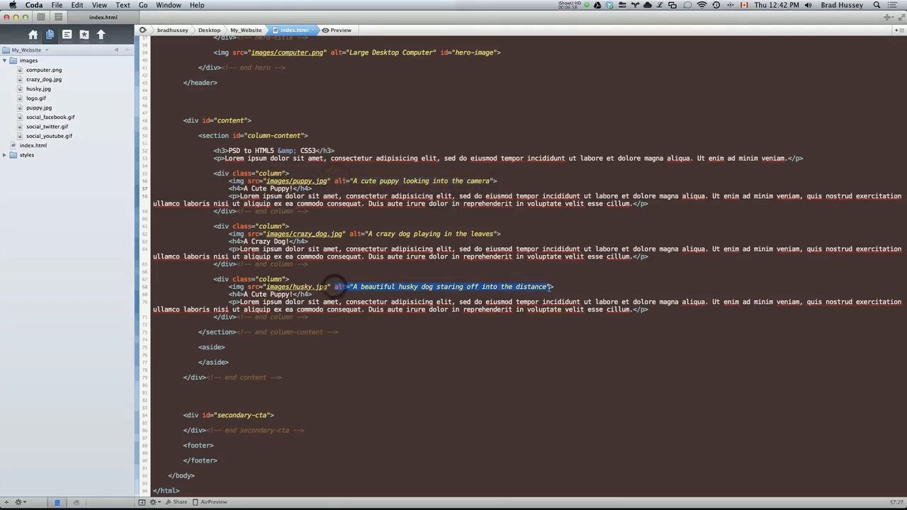
# - Place the insertion point on a blank line between the aside tags
pyautogui.click(560, 287)
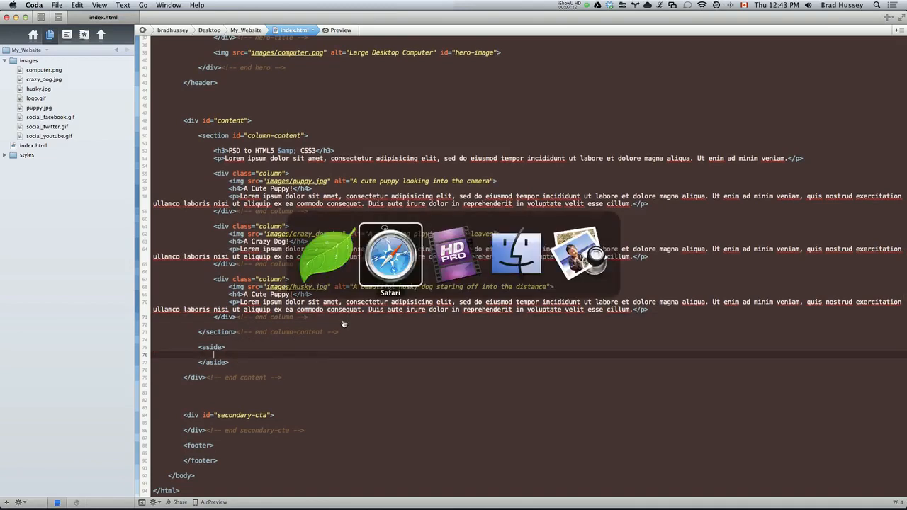
pyautogui.click(390, 255)
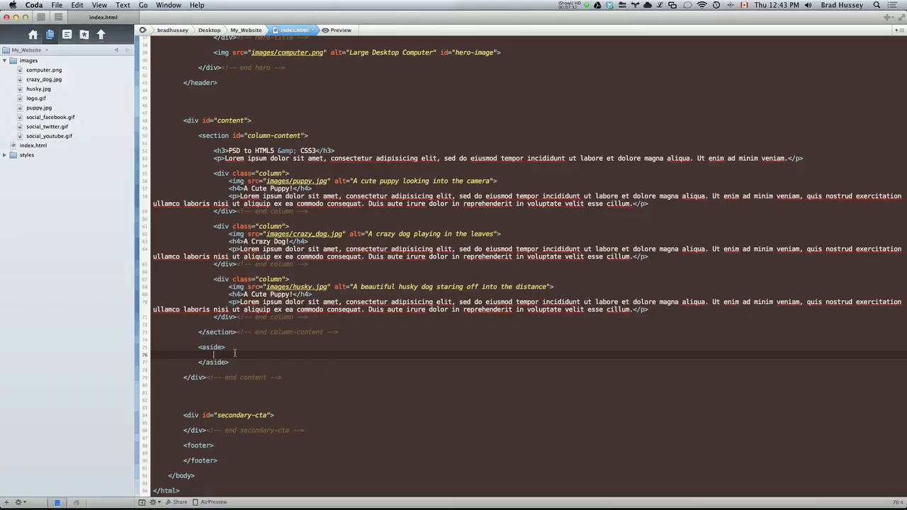
# - Add a widget div with an end comment and a 'Latest News' h4 heading
pyautogui.press('return')
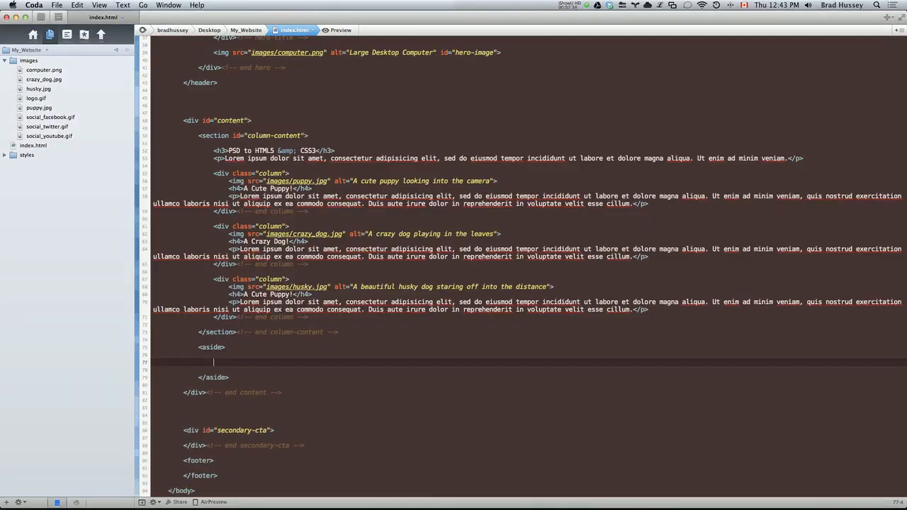
pyautogui.write('<div>')
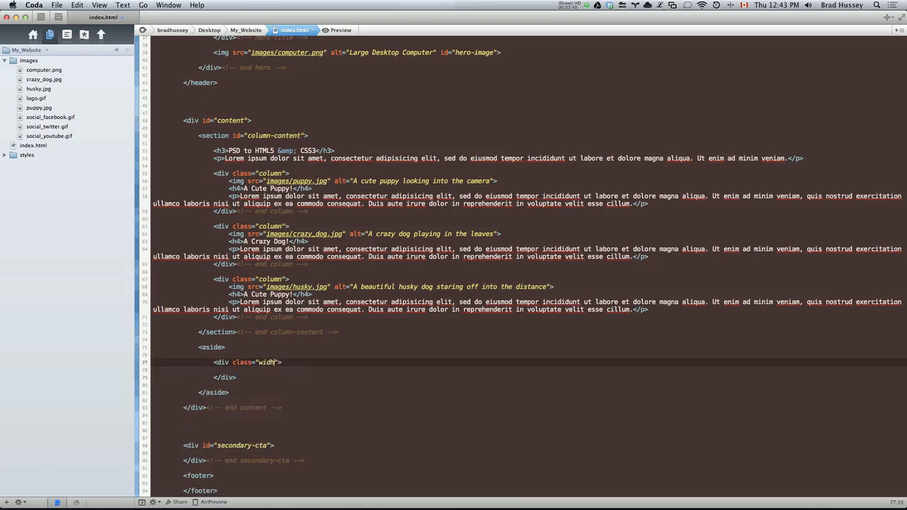
pyautogui.write('get')
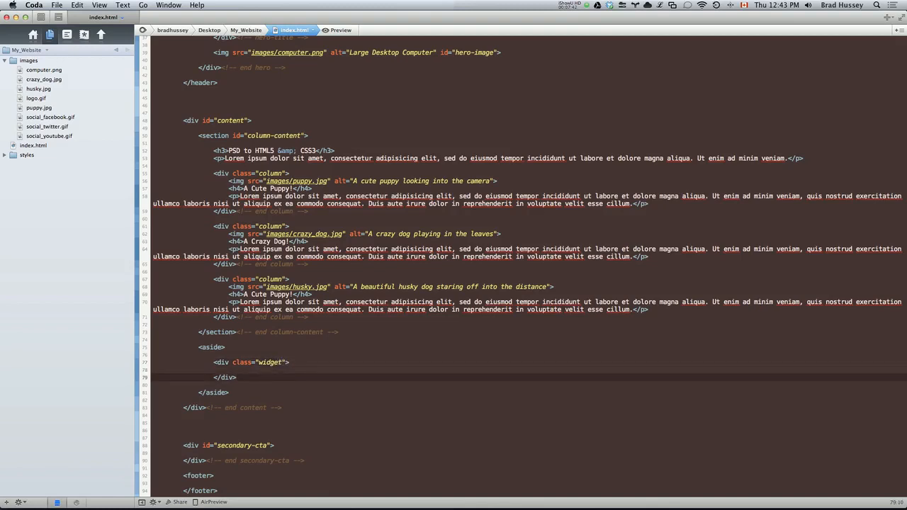
pyautogui.write('<!-- end widget -->')
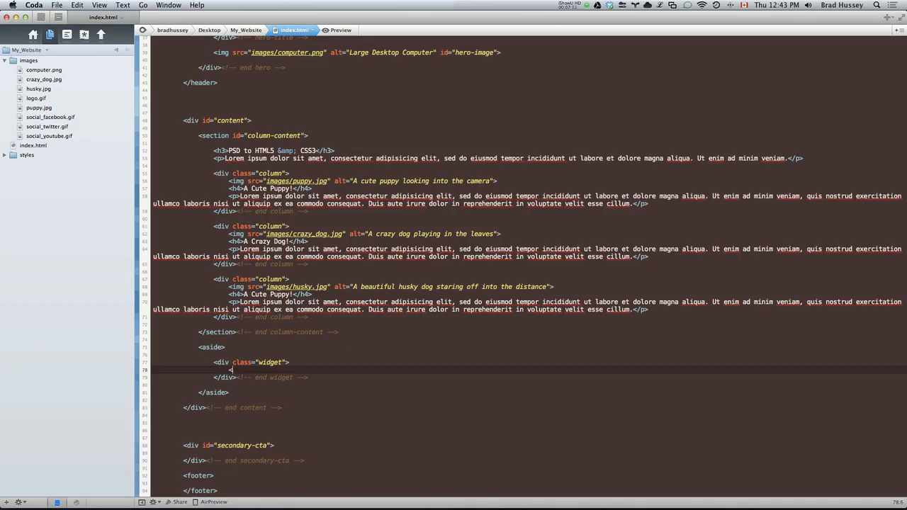
pyautogui.write('<h4')
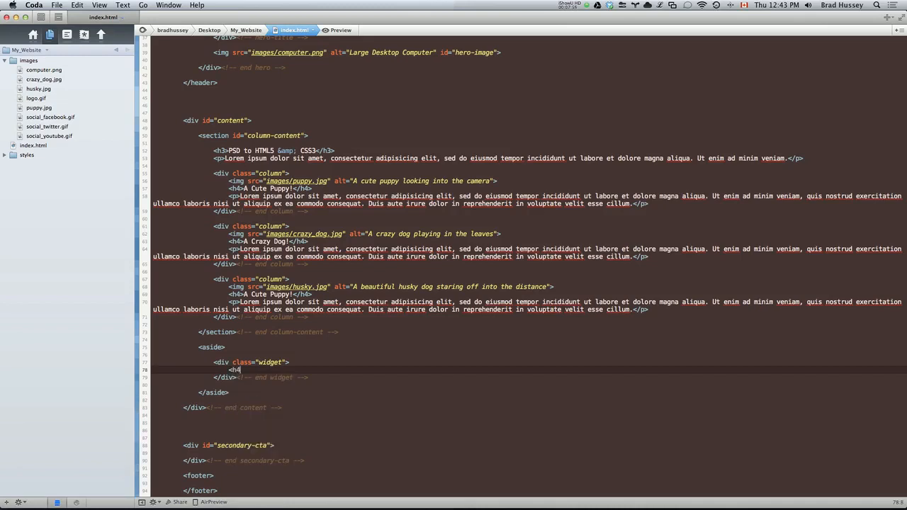
pyautogui.write('></h4>')
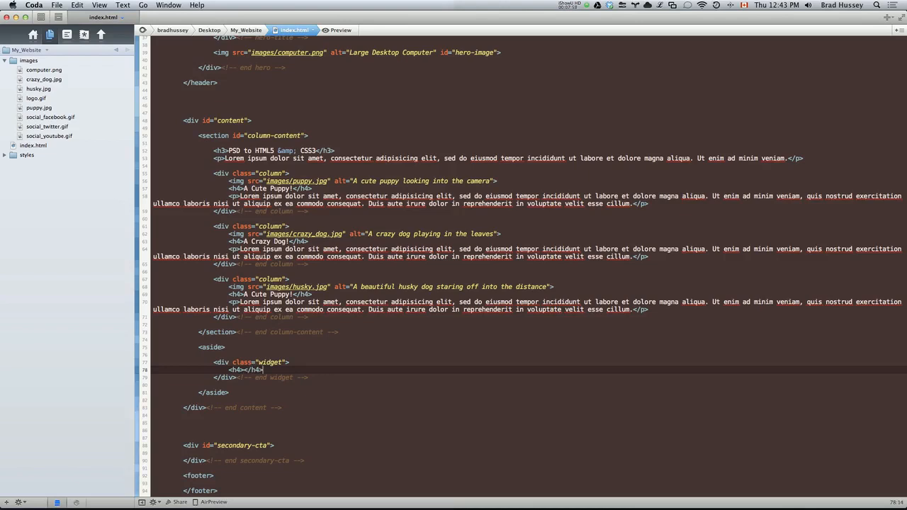
pyautogui.write('Lab')
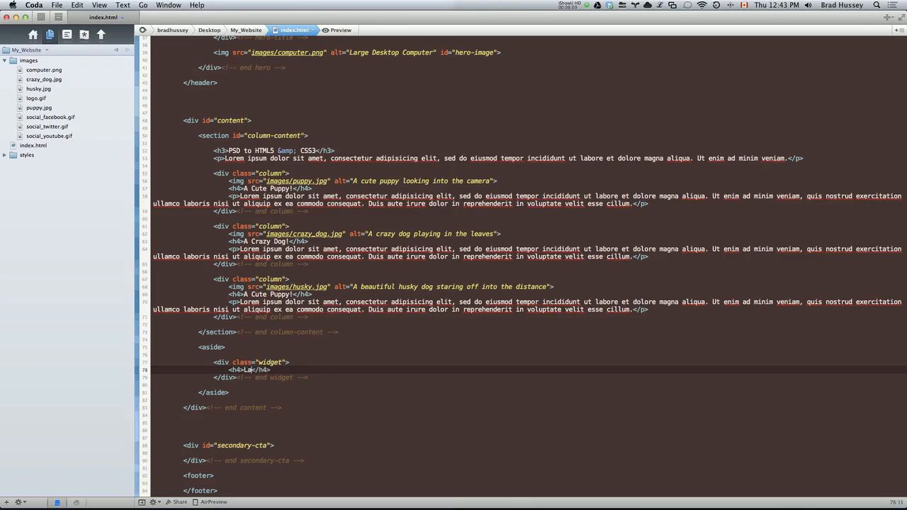
pyautogui.write('Latest News')
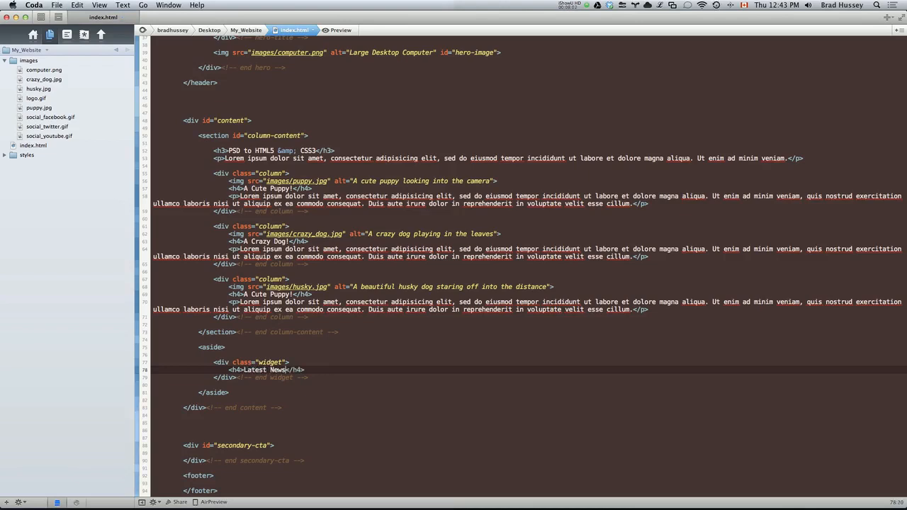
# - Add an h5 date line reading 'Dec 31, 2012' below the heading
pyautogui.write('<h5></h5>')
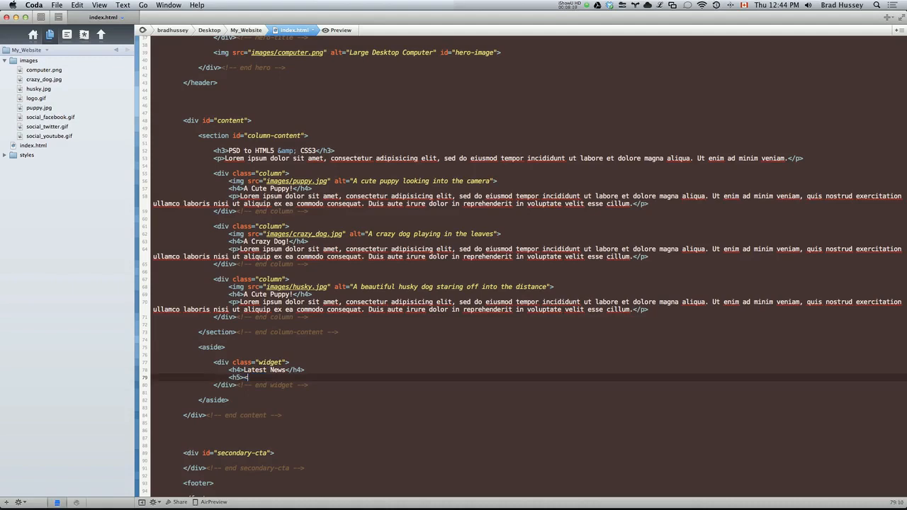
pyautogui.write('</h5>')
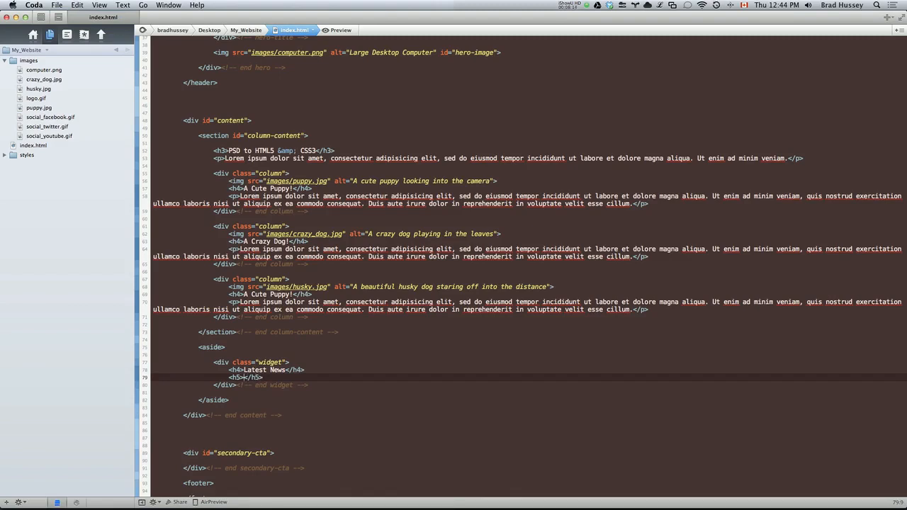
pyautogui.write('Dec')
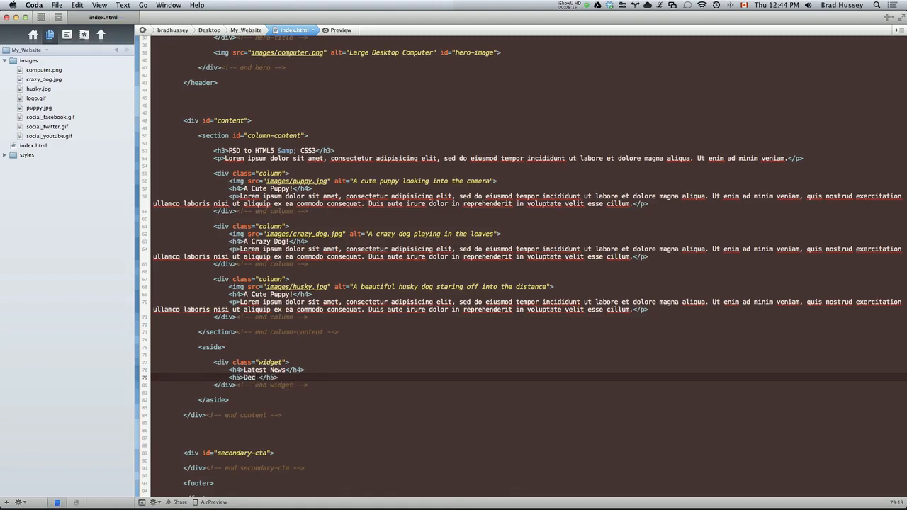
pyautogui.write('31')
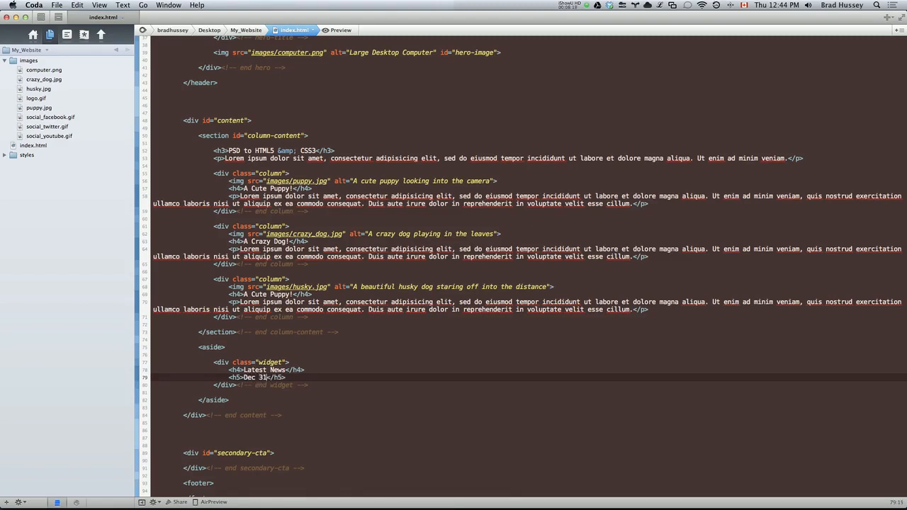
pyautogui.write(', 2012')
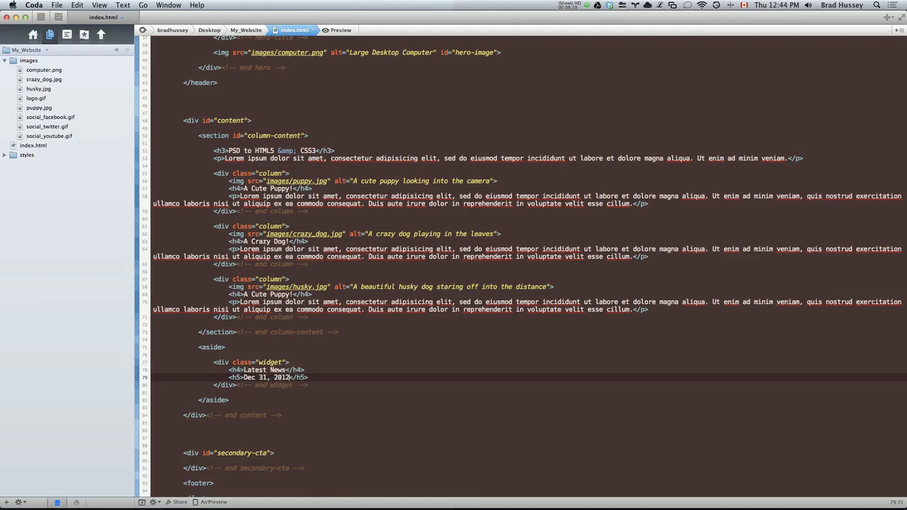
pyautogui.press('Return')
pyautogui.write('<p></p>')
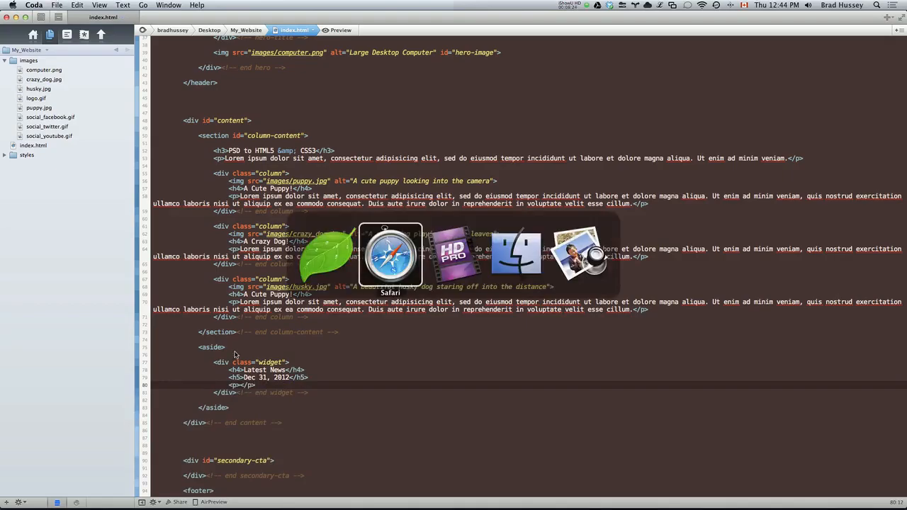
pyautogui.click(391, 255)
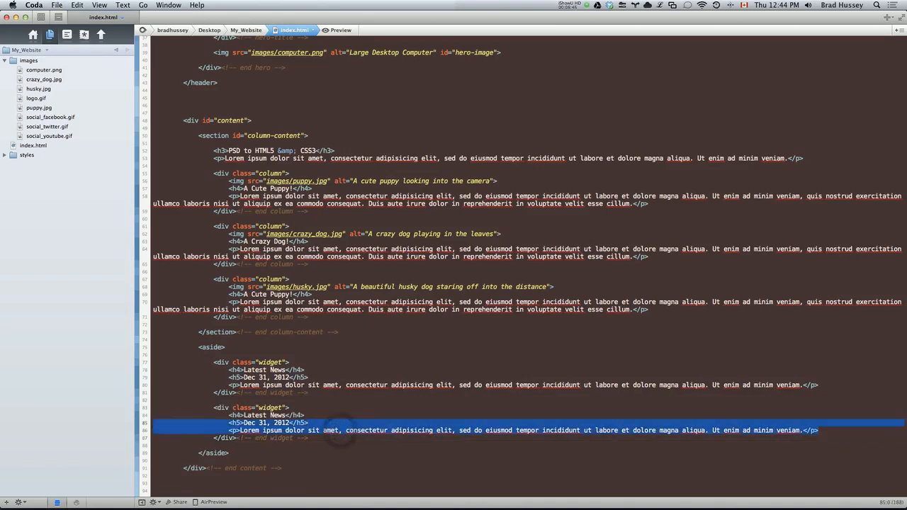
# - Delete the copied date and paragraph and retitle the second widget 'Follow us'
pyautogui.press('Delete')
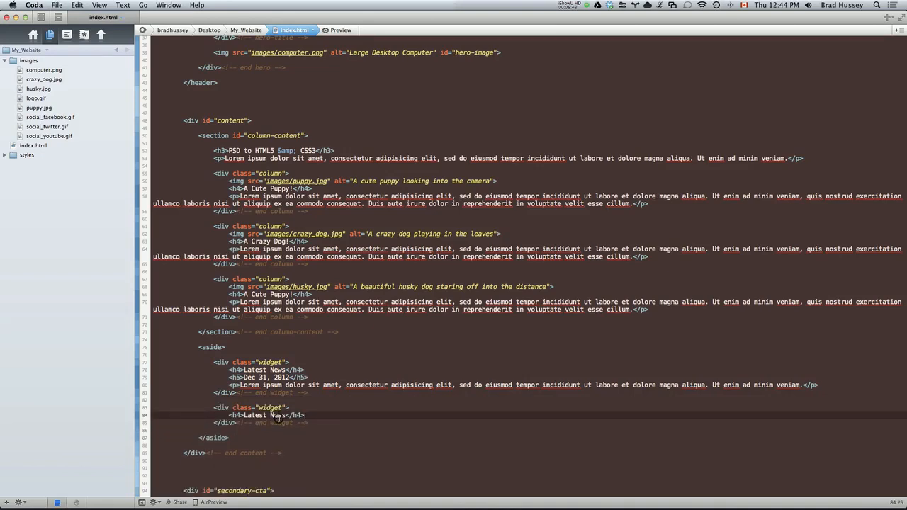
pyautogui.write('F</h4>')
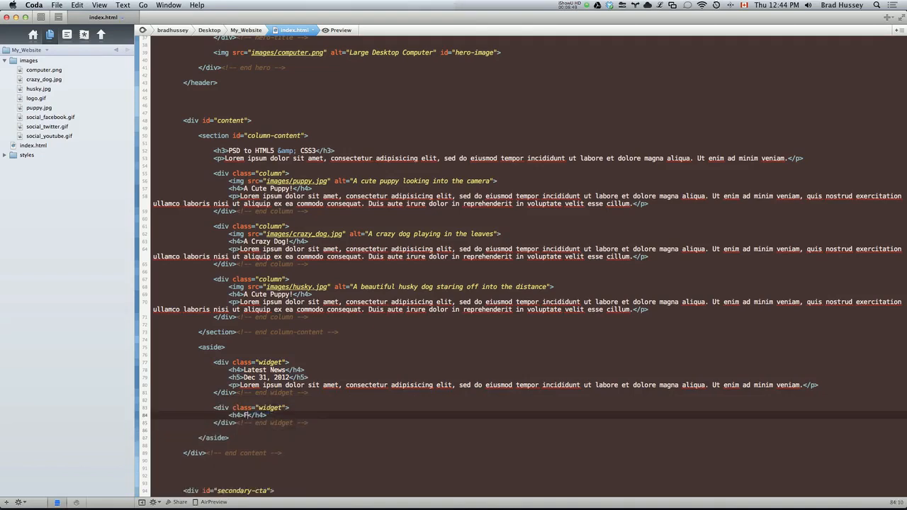
pyautogui.write('ollow us')
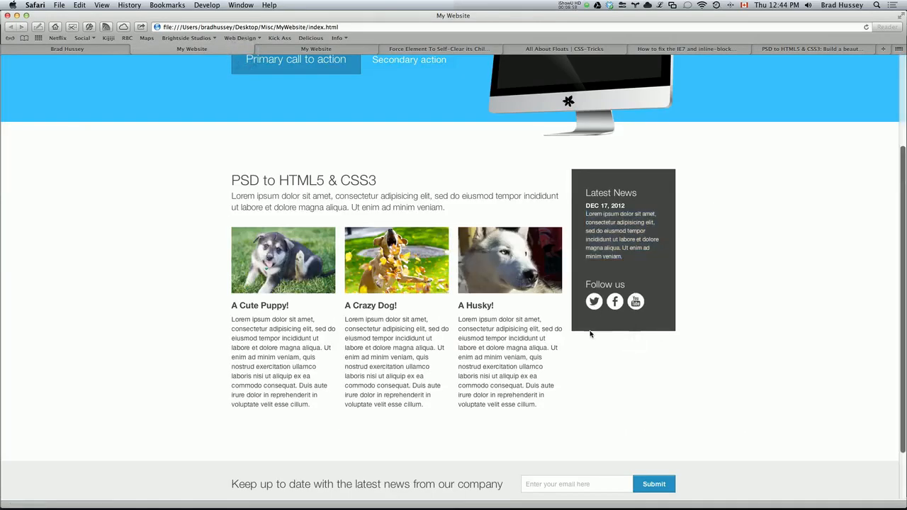
pyautogui.moveTo(594, 301)
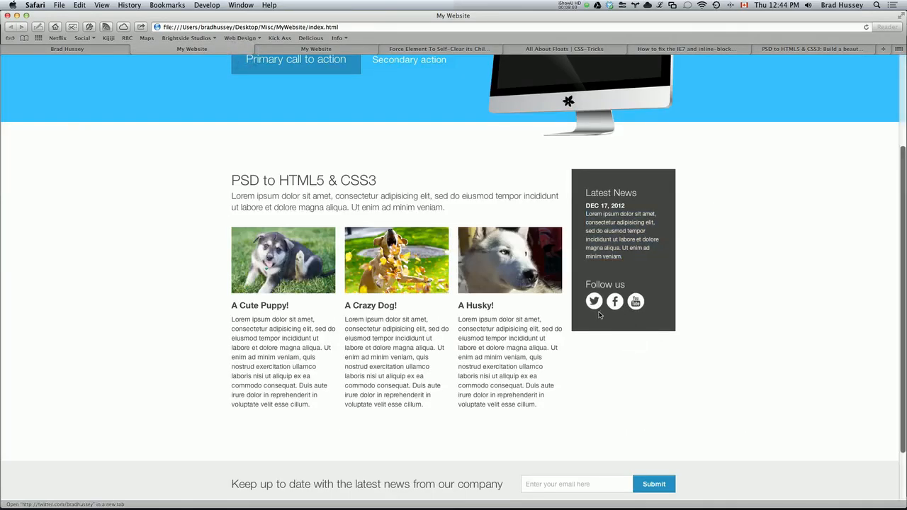
pyautogui.moveTo(606, 329)
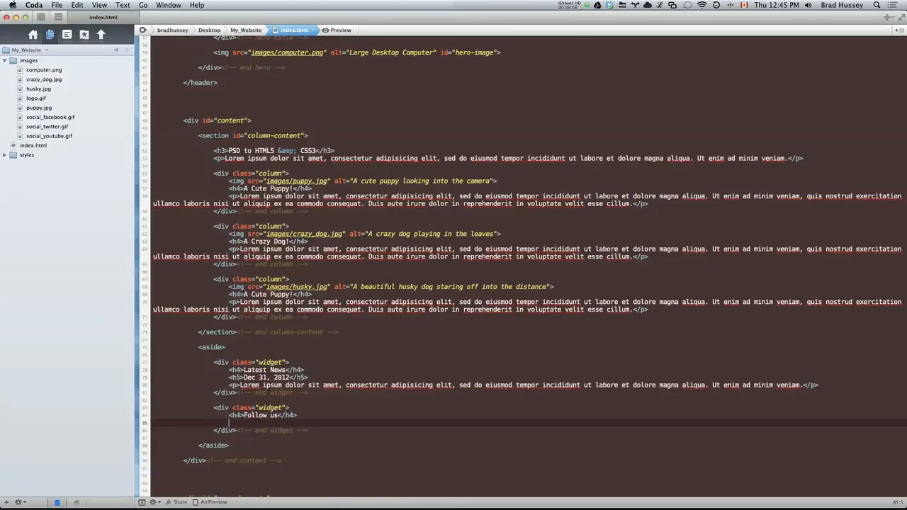
# - Add <a><img> links for social_twitter.gif, social_facebook.gif and social_youtube.gif with 'Follow us on …' alt text
pyautogui.write('<a href="')
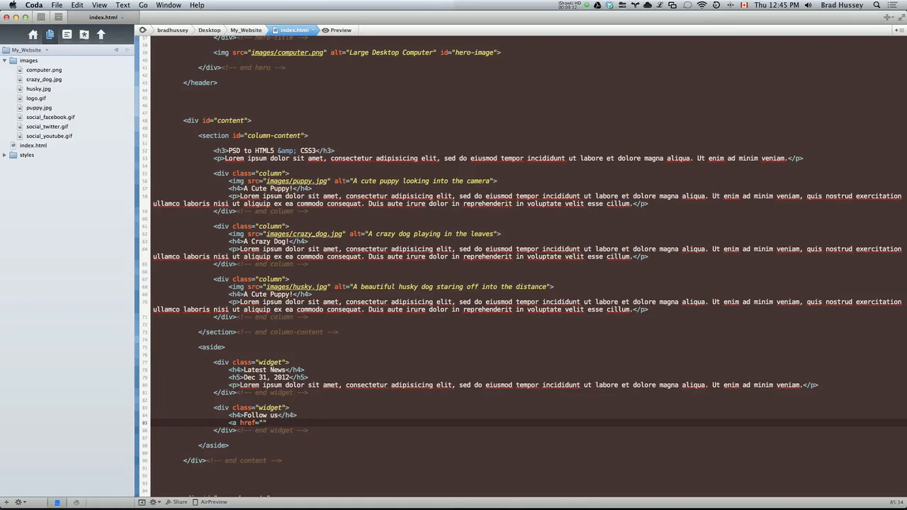
pyautogui.write('</a>')
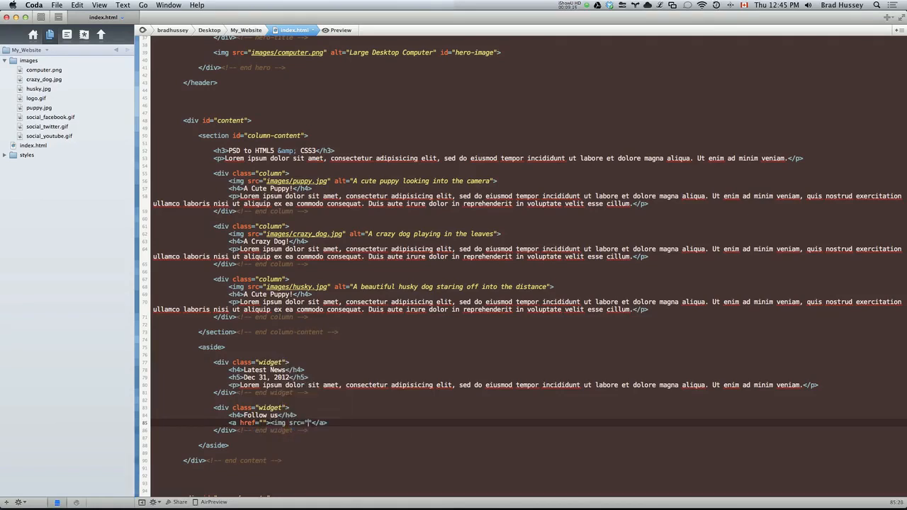
pyautogui.write('images/')
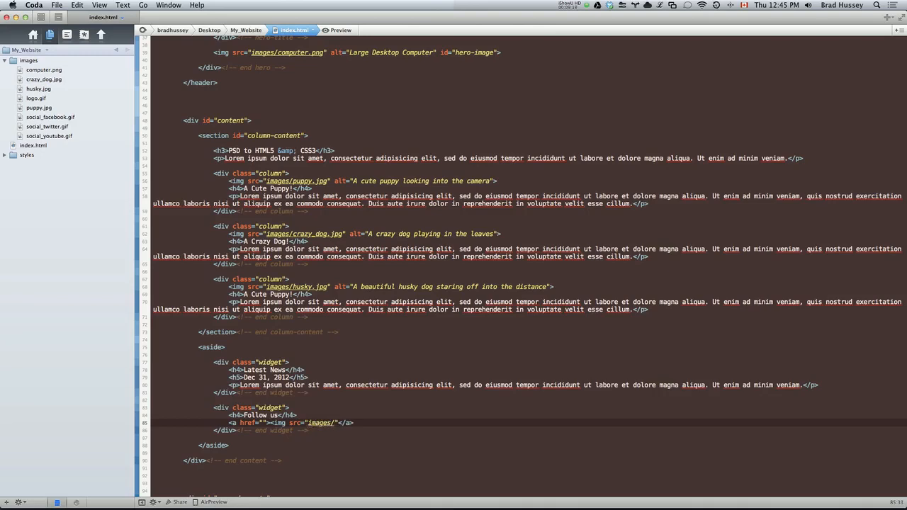
pyautogui.write('social_')
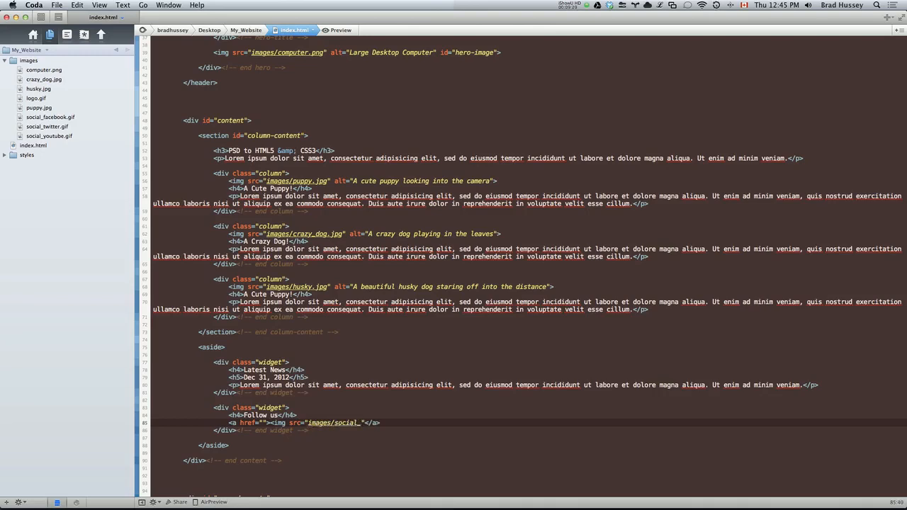
pyautogui.write('twitter.gif')
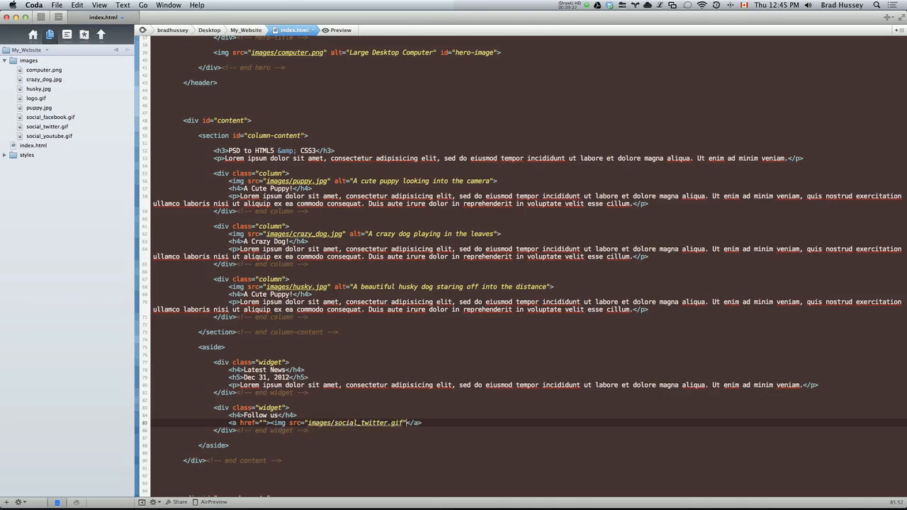
pyautogui.write('alt=""')
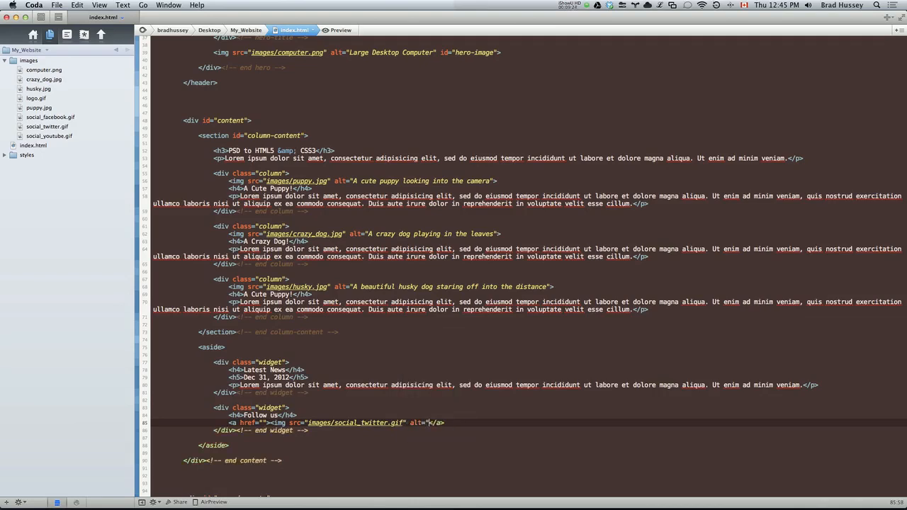
pyautogui.write('Follow us on Tiwt')
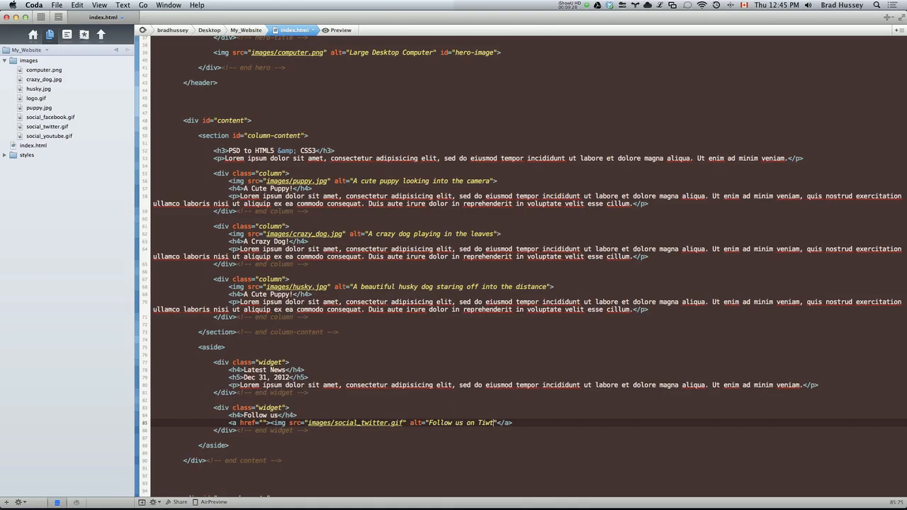
pyautogui.write('er')
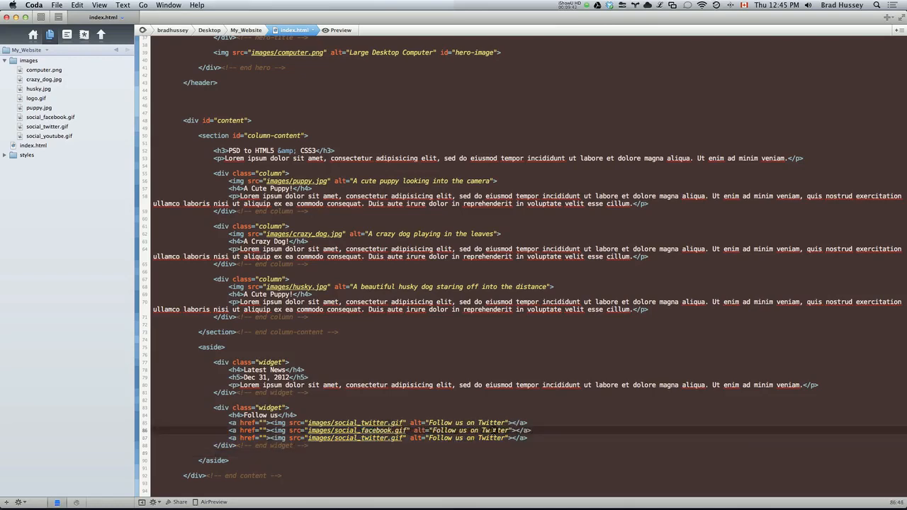
pyautogui.write('Facebook')
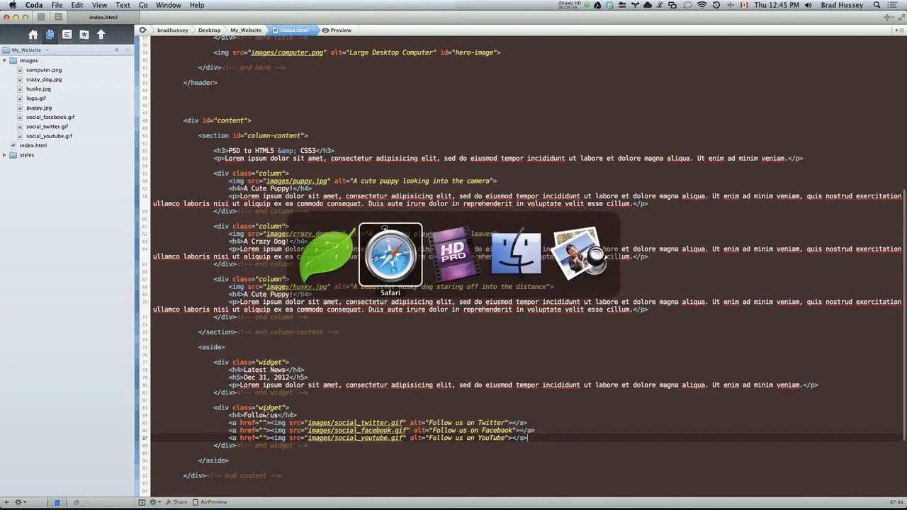
# - Switch to Safari and scroll down to the Follow us social icons below Latest News
pyautogui.click(391, 255)
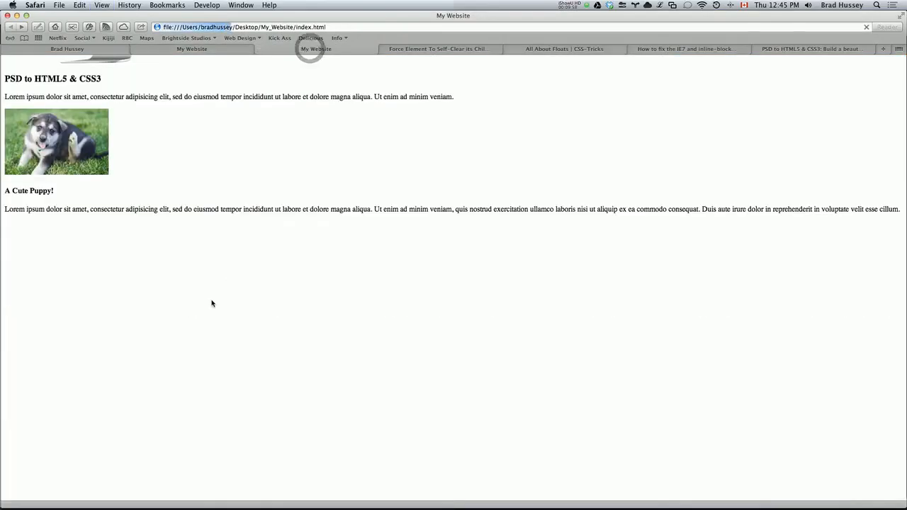
pyautogui.scroll(-3)
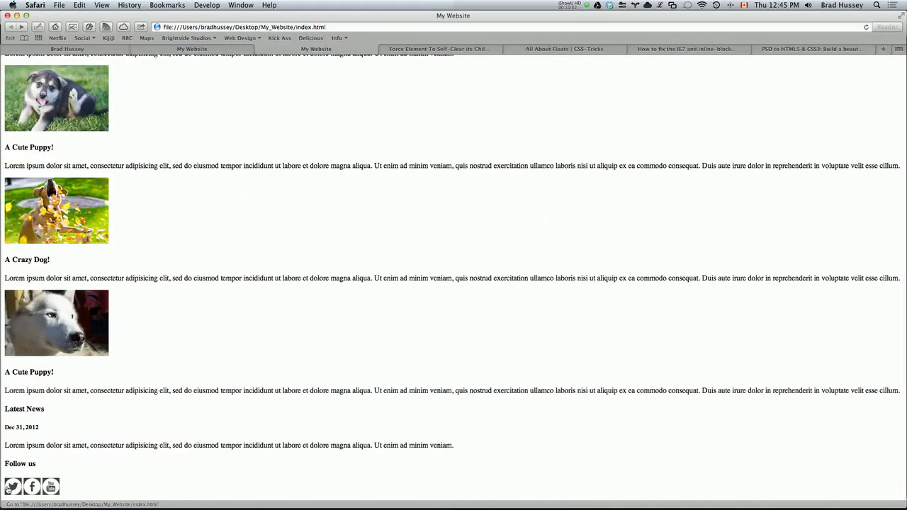
pyautogui.moveTo(69, 468)
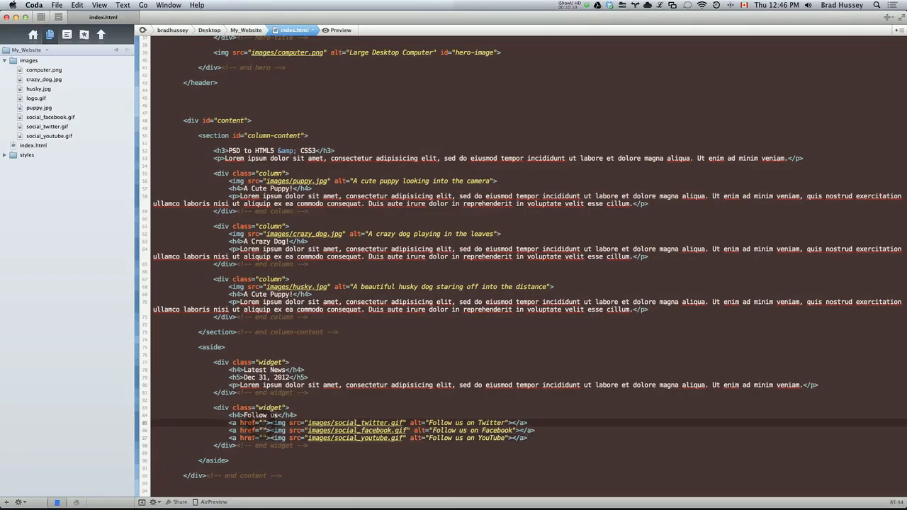
pyautogui.write('htt')
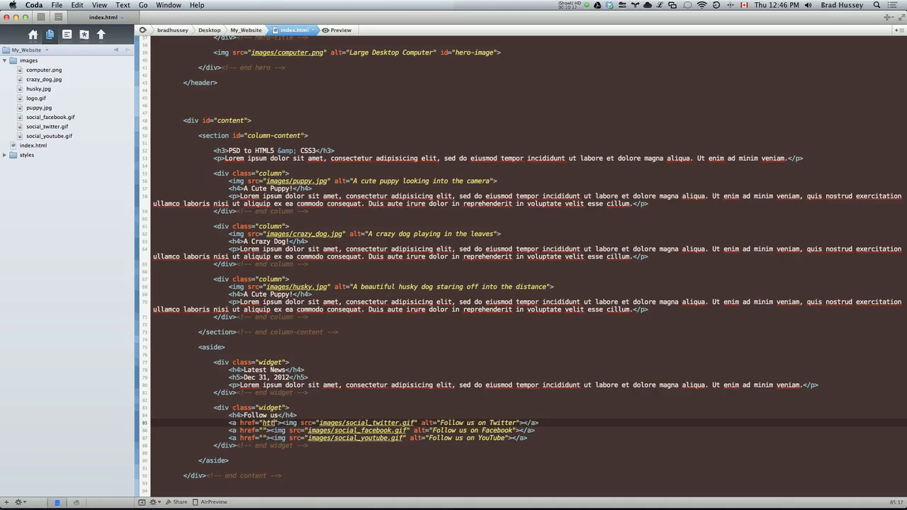
pyautogui.write('p://twitter.com/bradhussey')
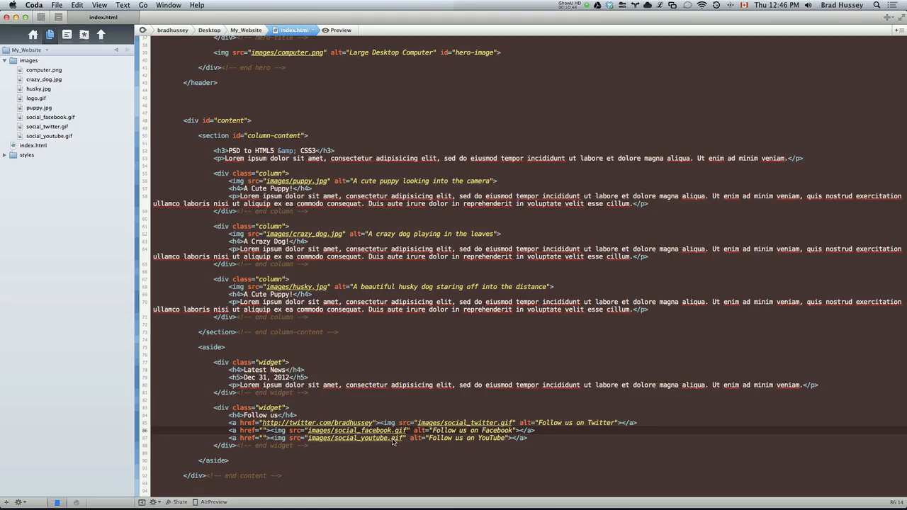
pyautogui.write('about.htm')
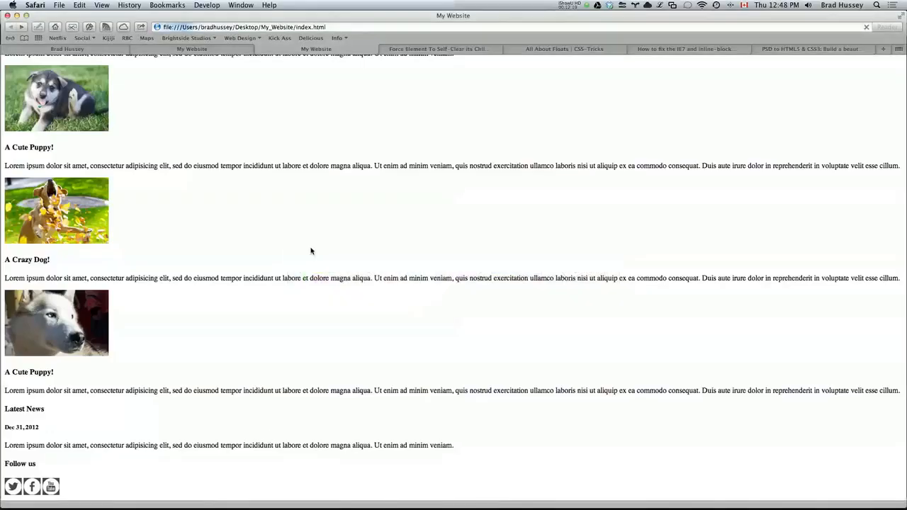
pyautogui.moveTo(13, 486)
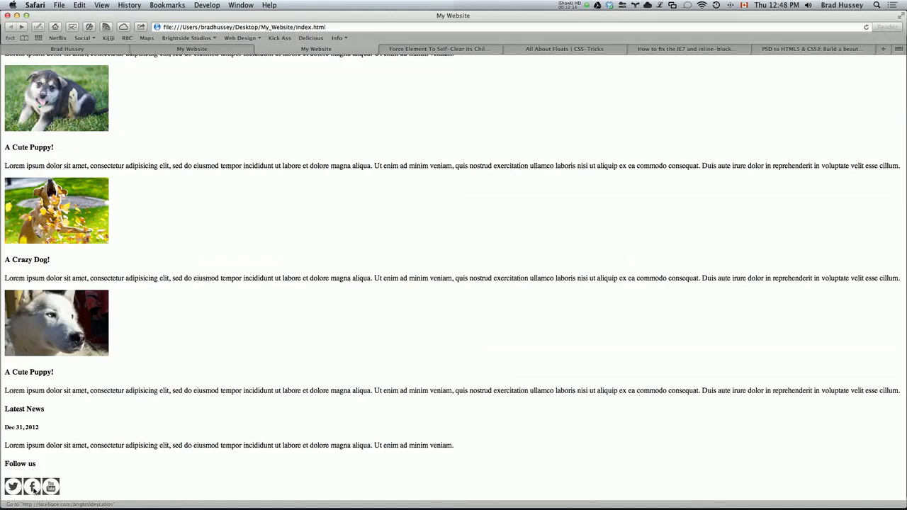
pyautogui.moveTo(13, 486)
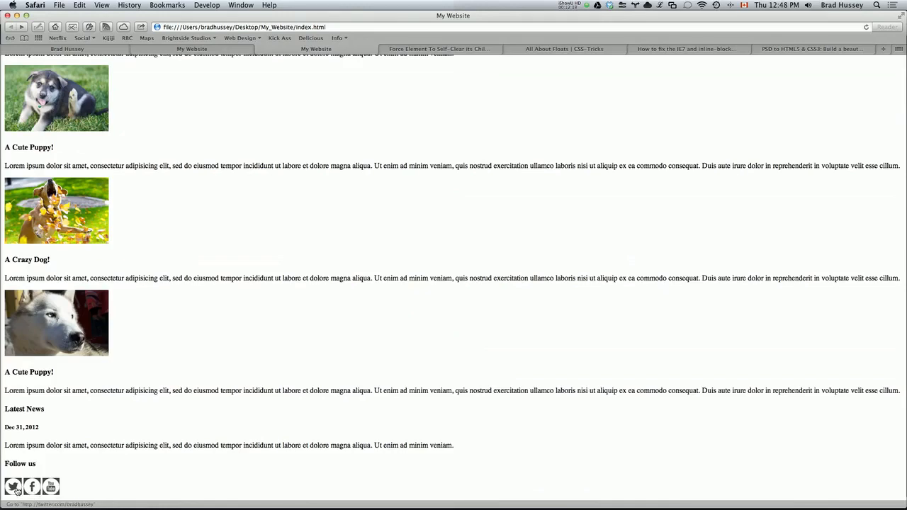
pyautogui.click(13, 486)
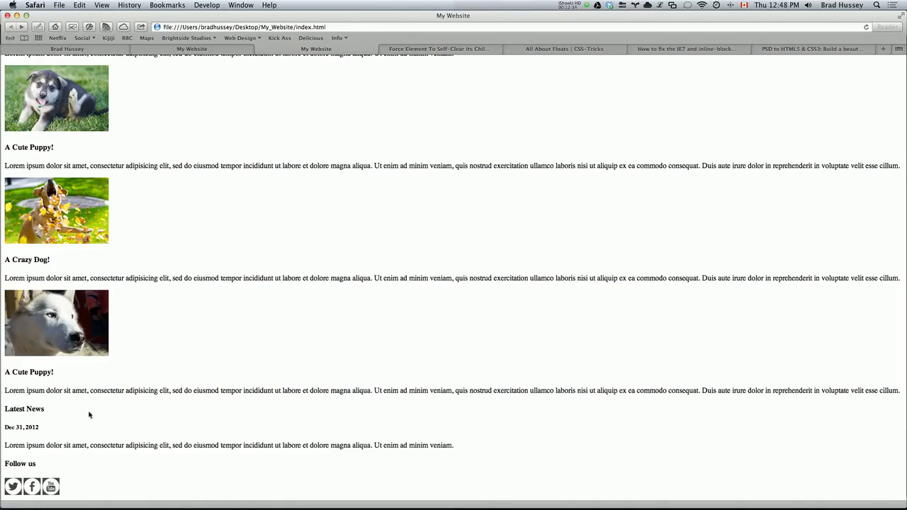
pyautogui.moveTo(204, 353)
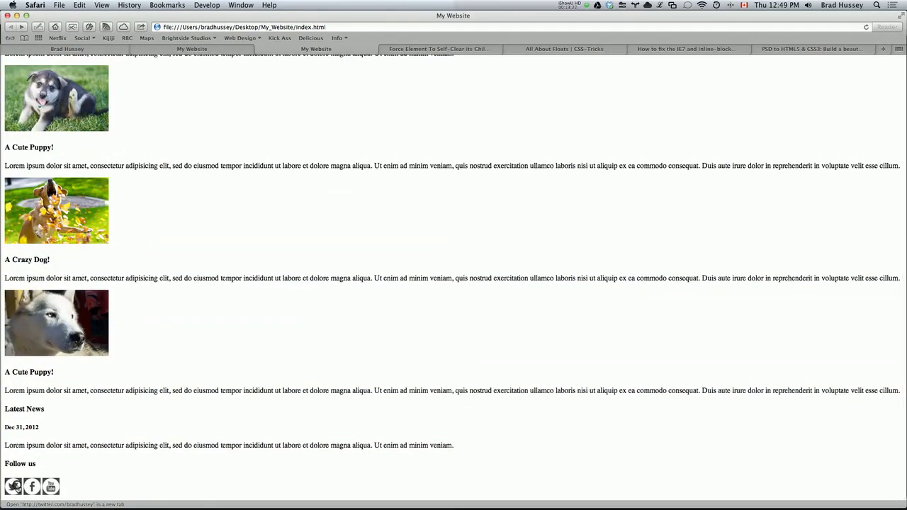
# - Click the Twitter icon to confirm its profile opens in a new tab
pyautogui.click(14, 487)
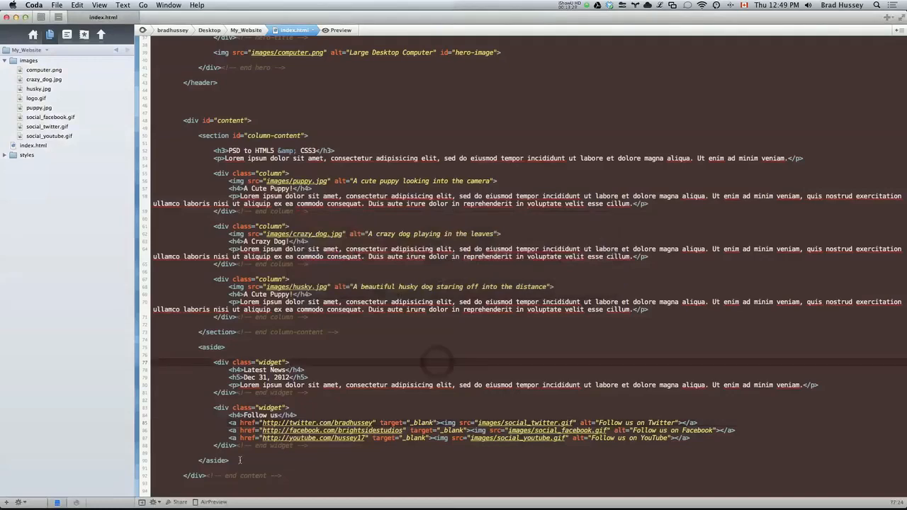
pyautogui.scroll(3)
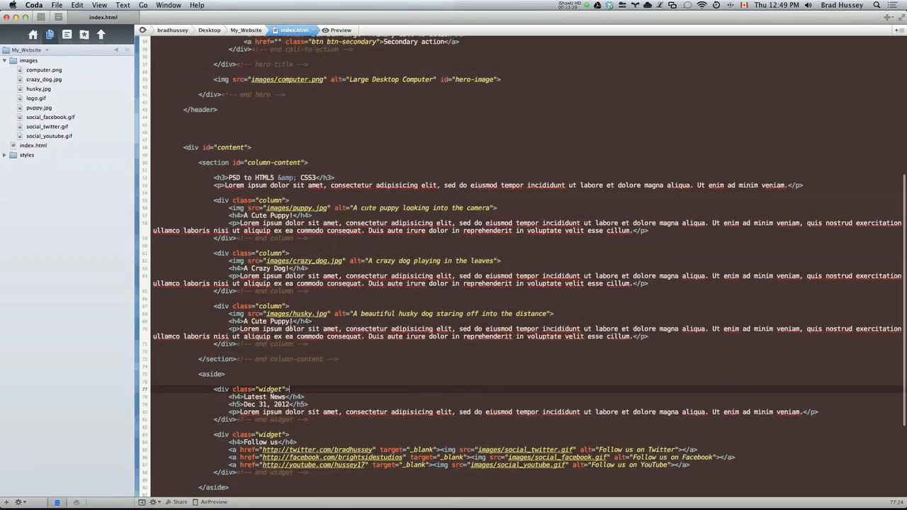
pyautogui.scroll(-3)
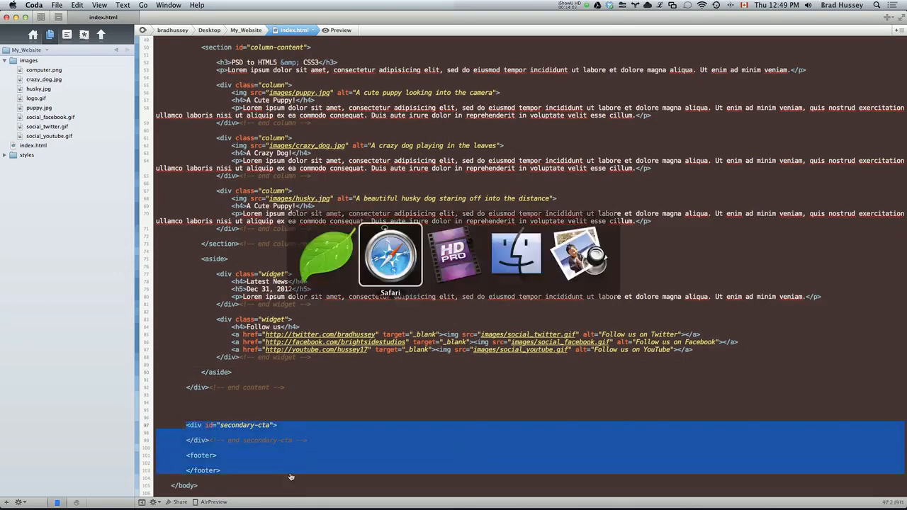
# - Switch to the finished My Website reference tab and scroll through its styled design
pyautogui.click(390, 256)
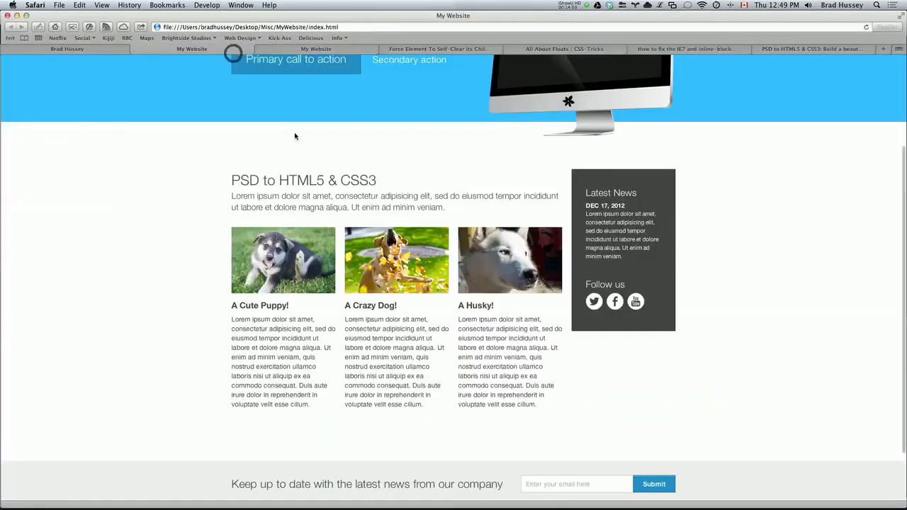
pyautogui.scroll(-3)
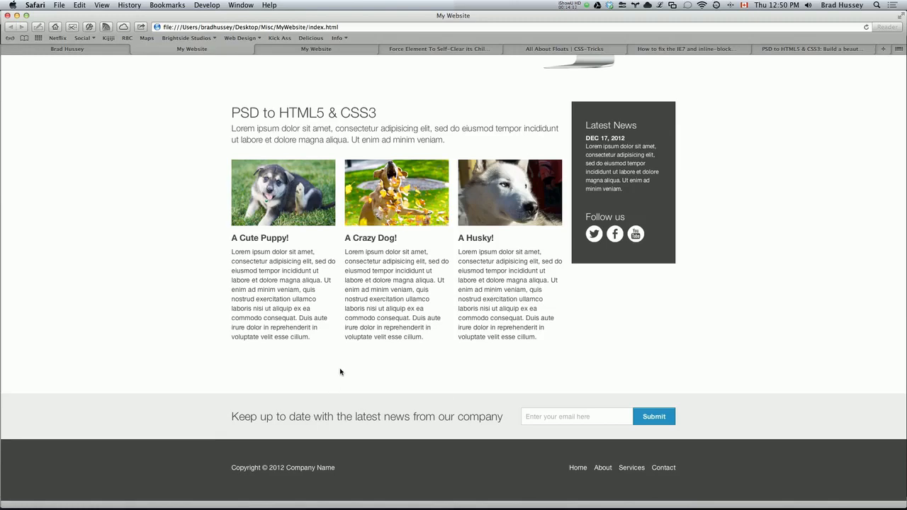
pyautogui.scroll(3)
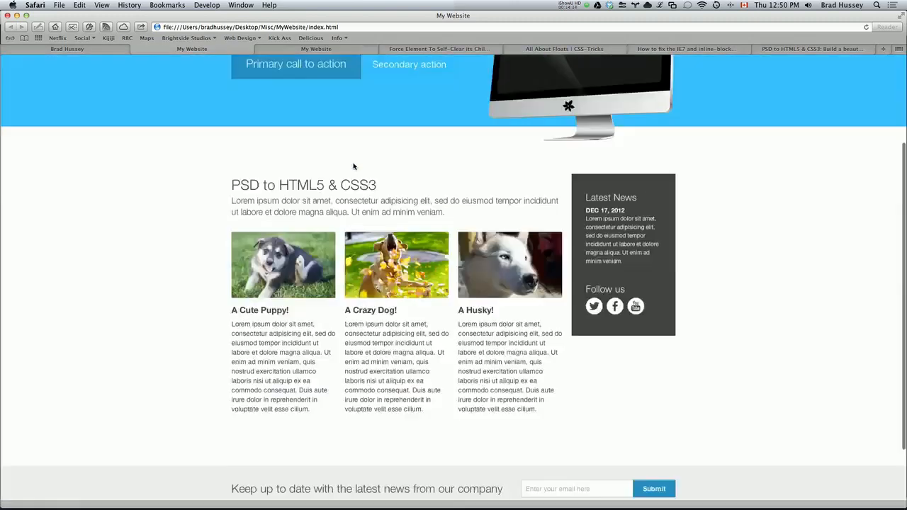
pyautogui.scroll(3)
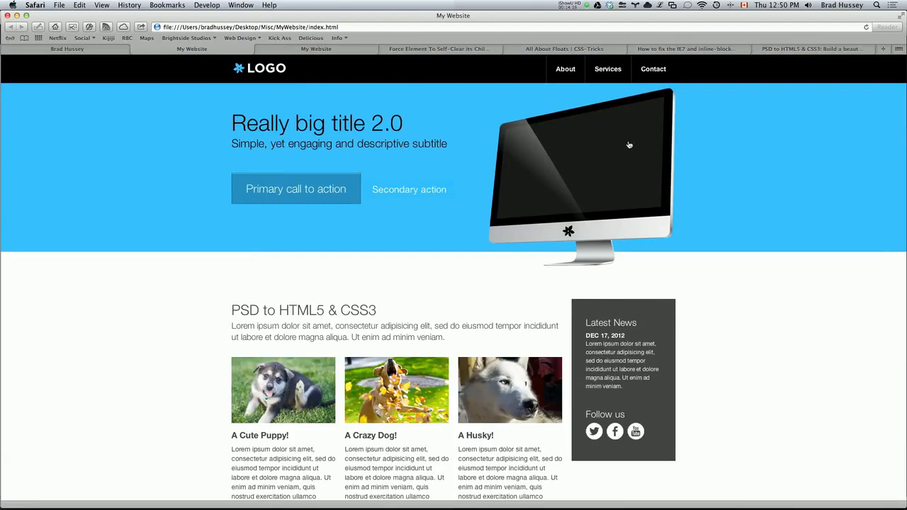